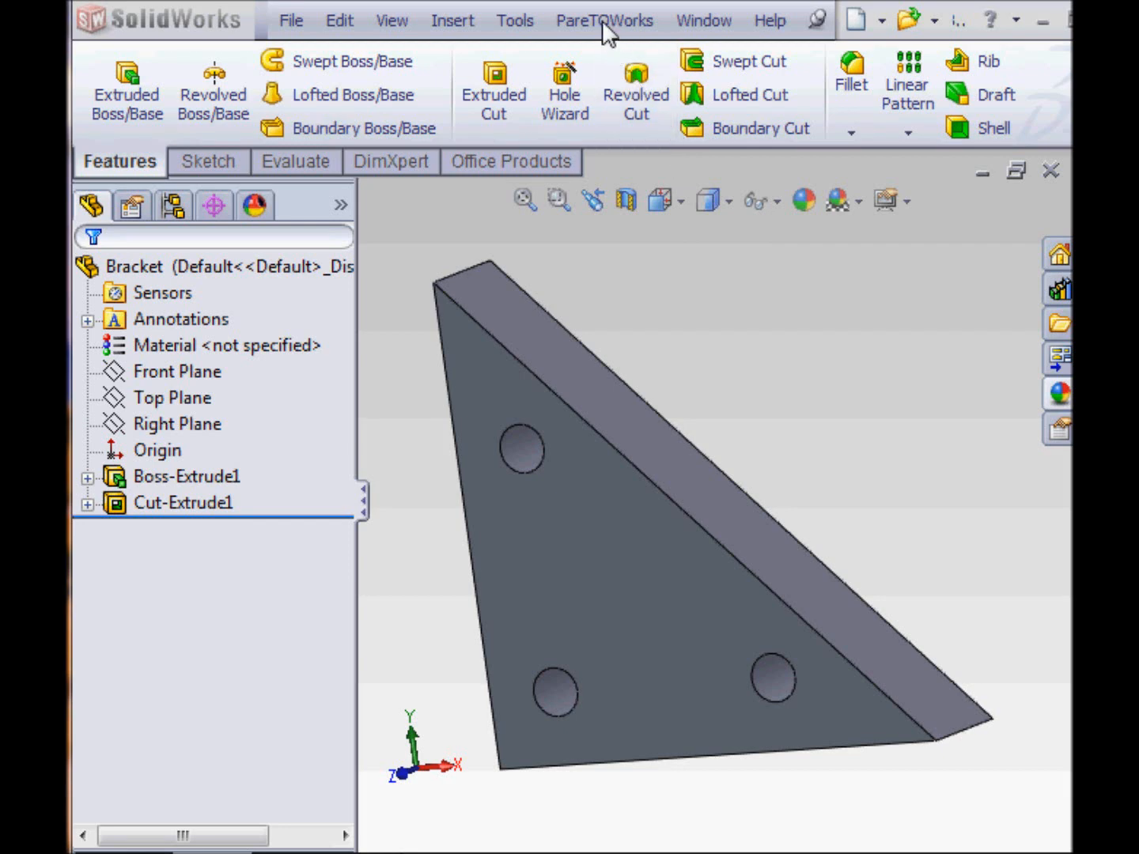
# - Show the ParetoWorks menu with its Setup, About and Customize Menu entries
pyautogui.click(604, 20)
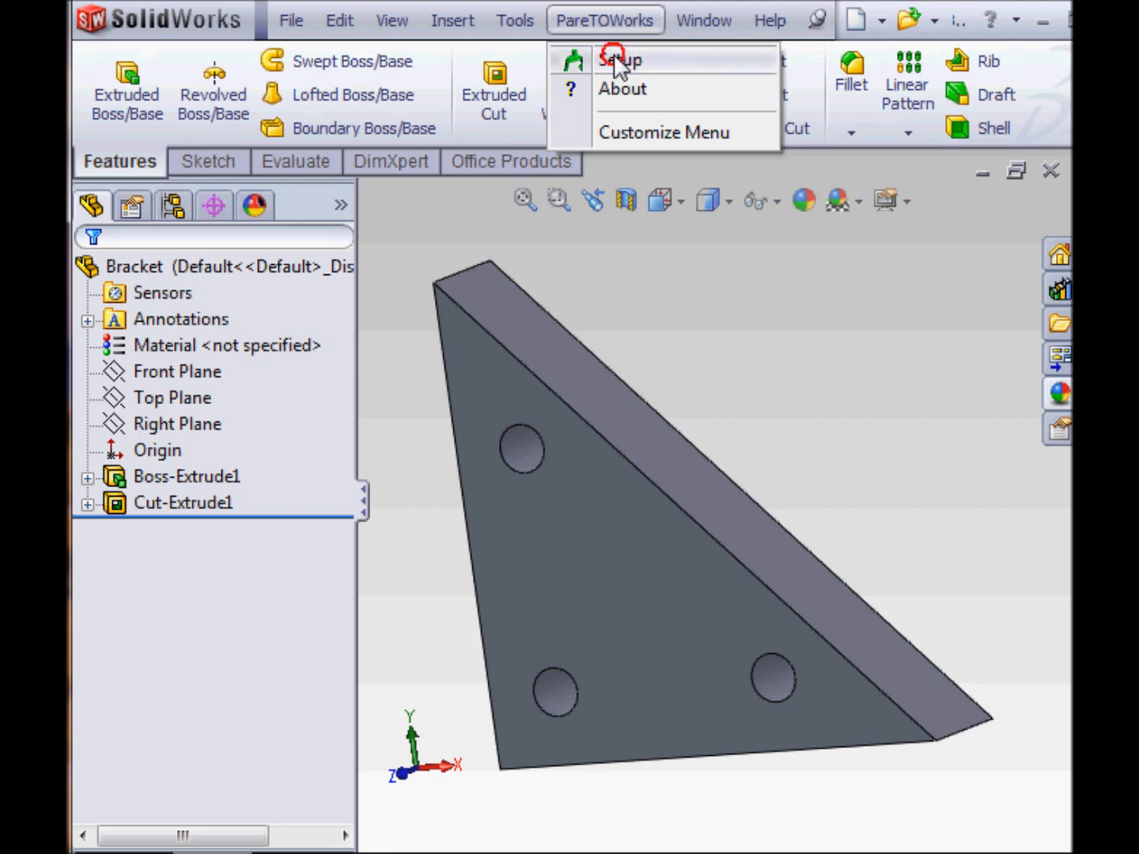
# - Initialize the Bracket in ParetoWorks with SI units and Alloy Steel, confirming success
pyautogui.click(622, 59)
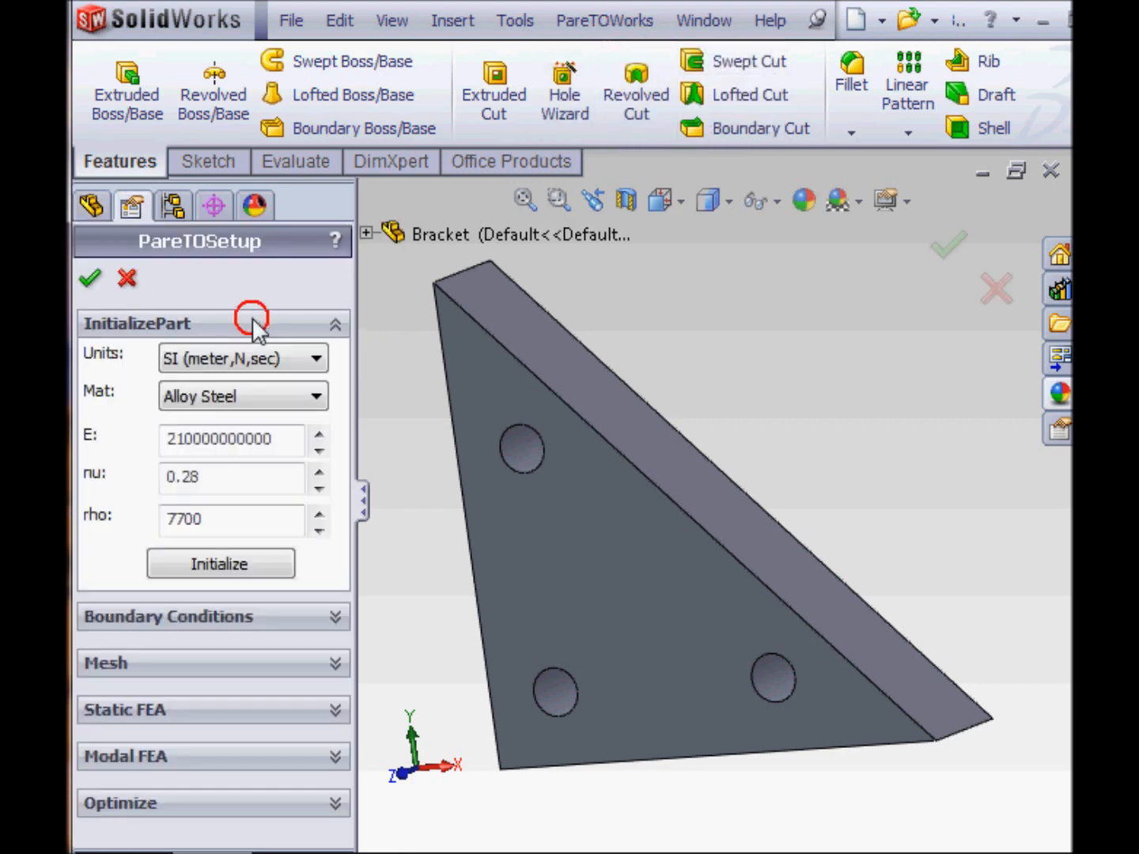
pyautogui.click(243, 357)
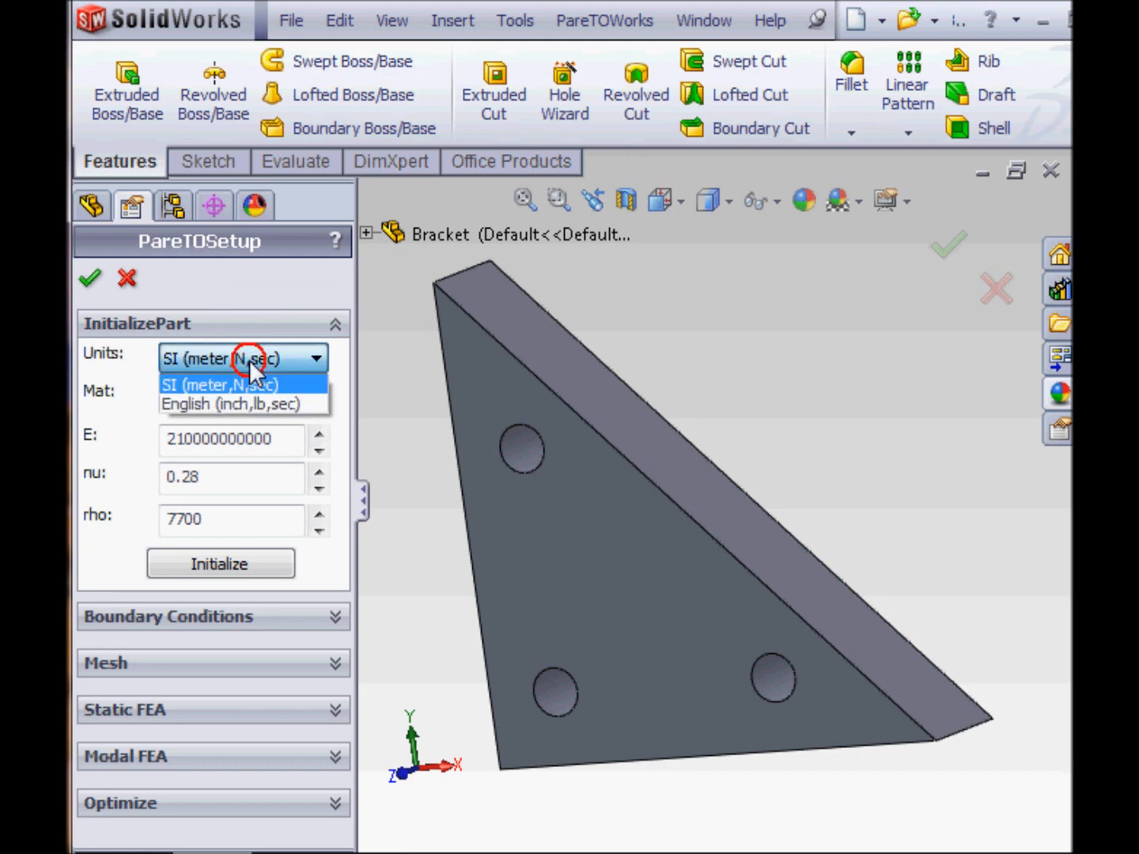
pyautogui.click(243, 395)
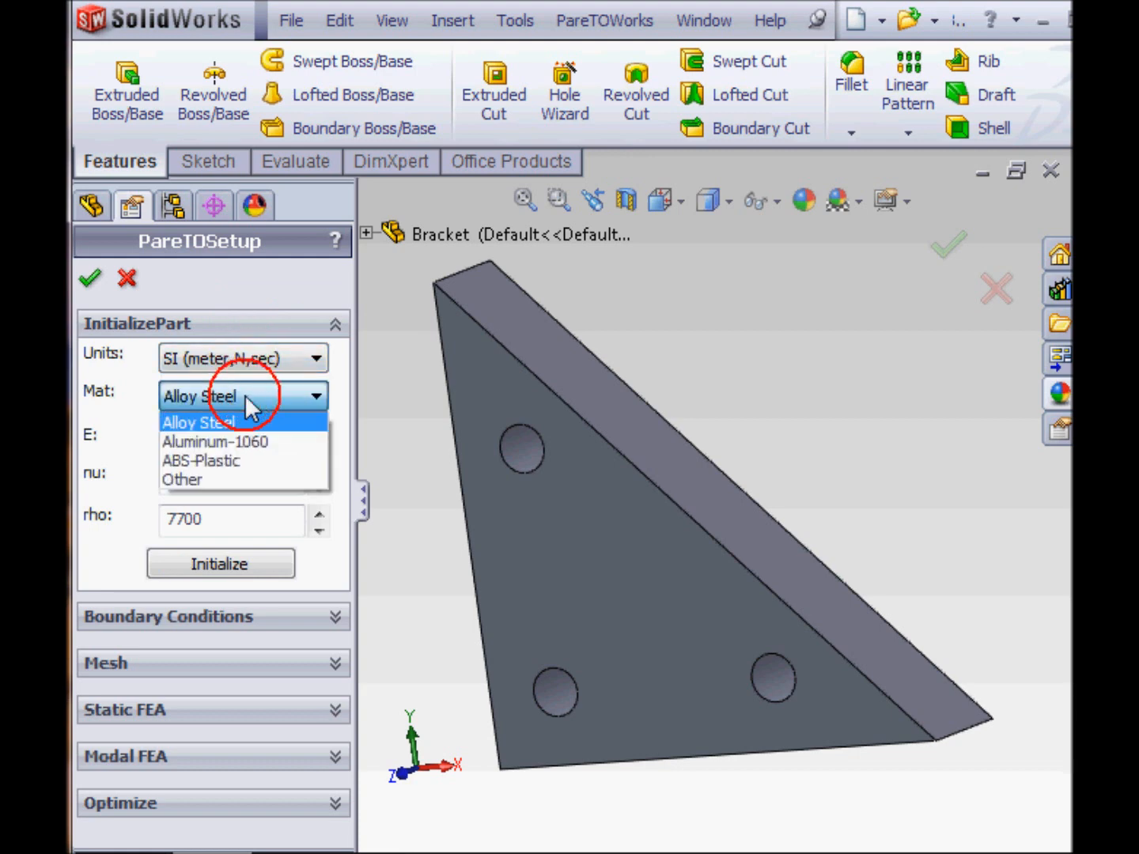
pyautogui.click(199, 421)
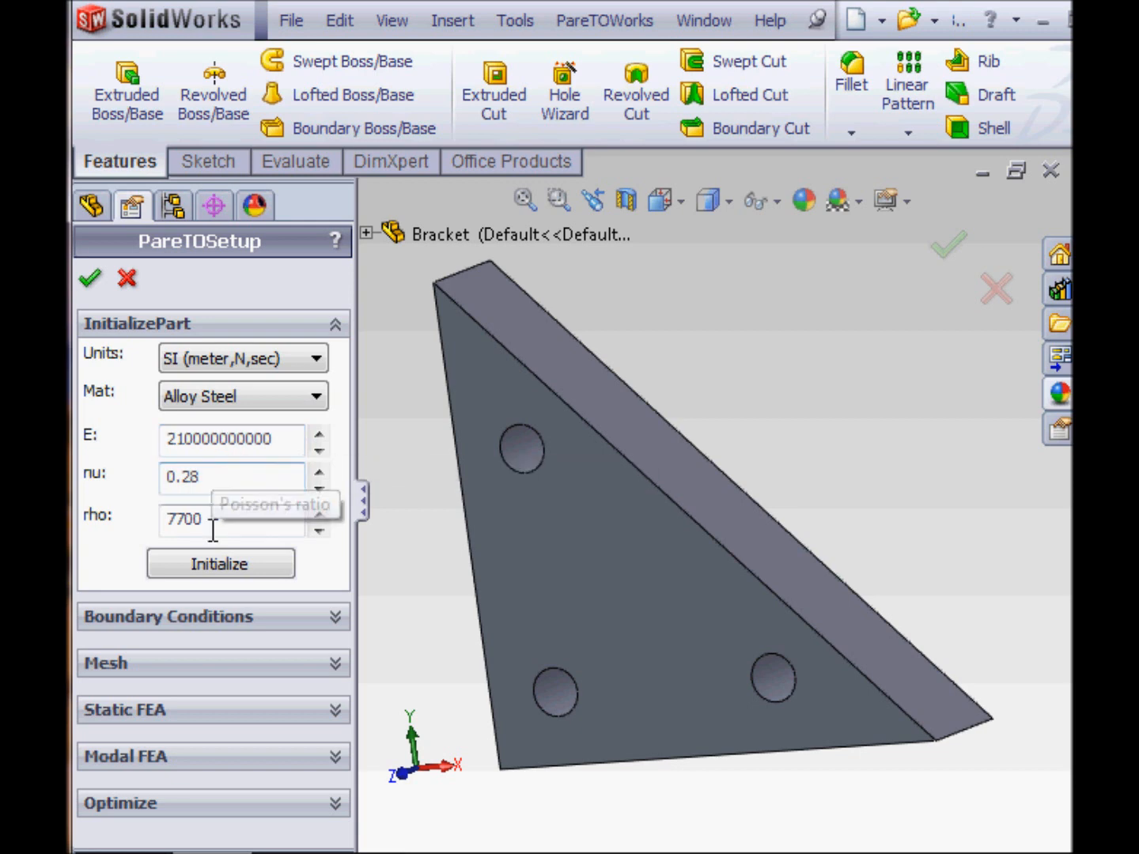
pyautogui.click(219, 564)
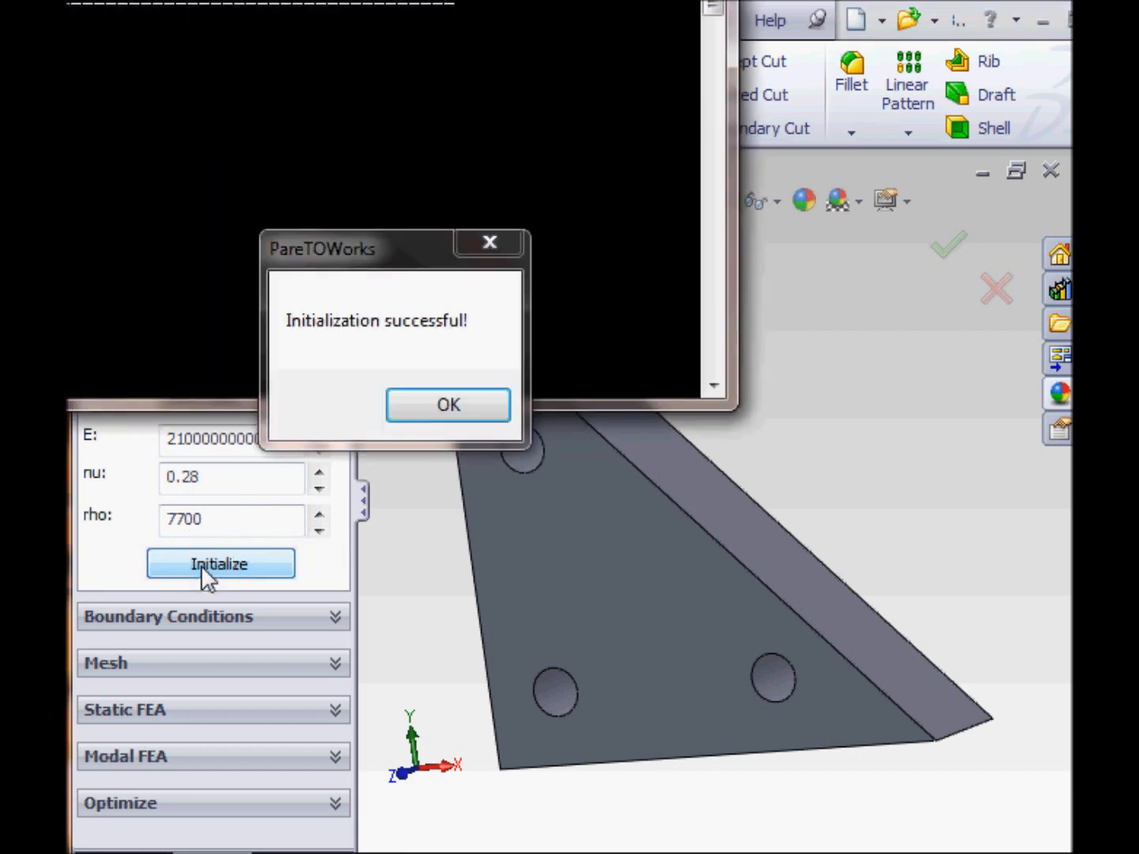
pyautogui.click(446, 404)
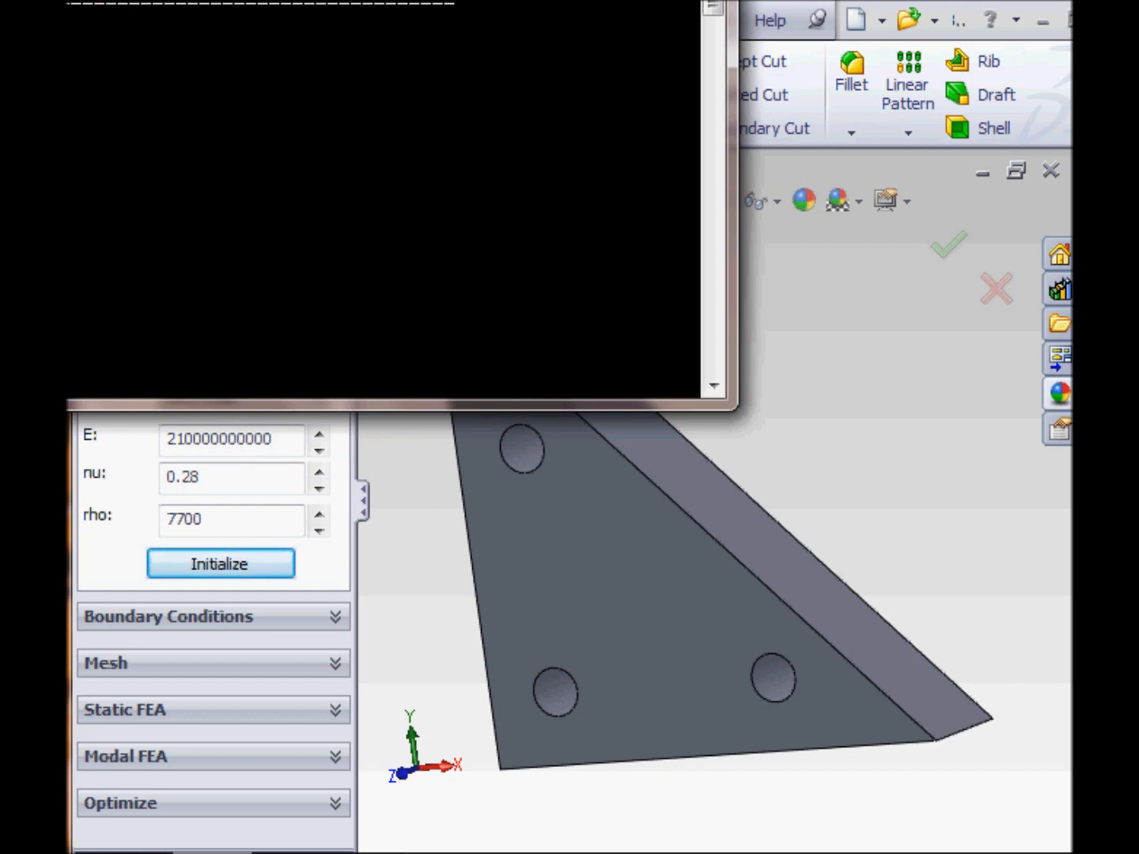
pyautogui.click(220, 563)
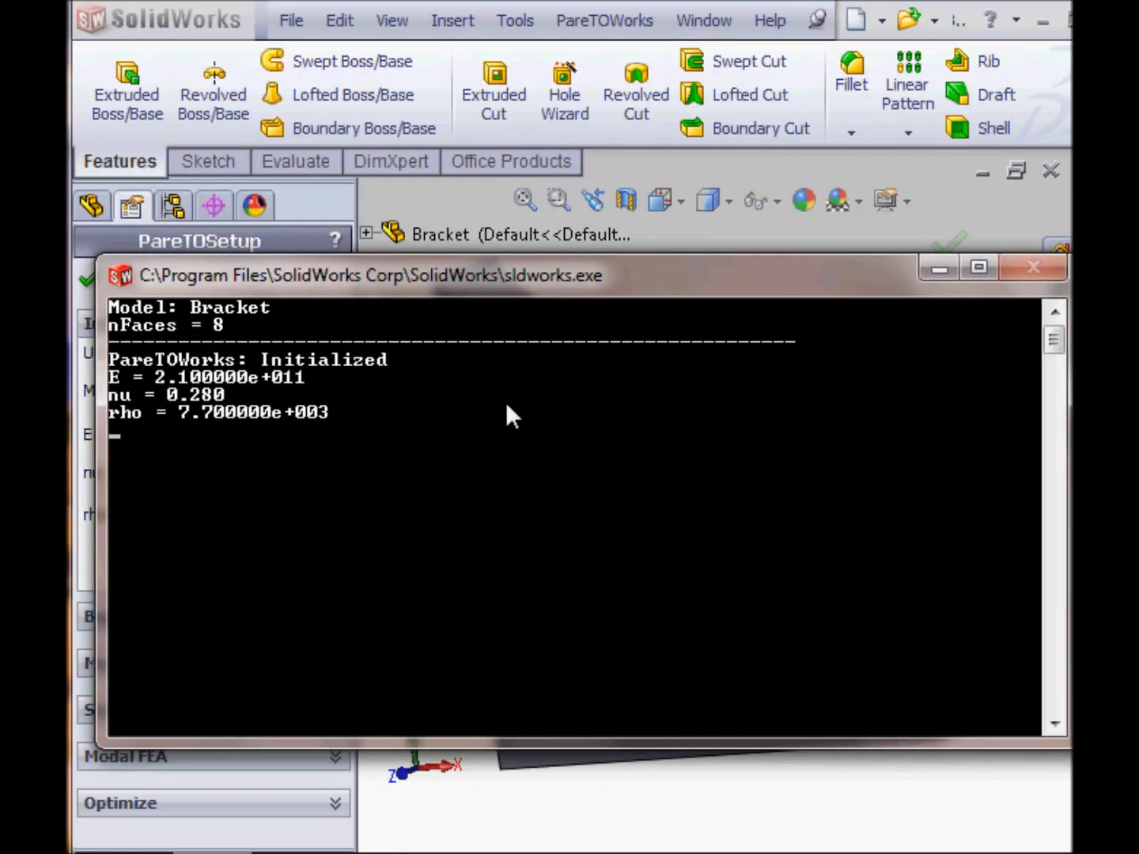
pyautogui.moveTo(534, 423)
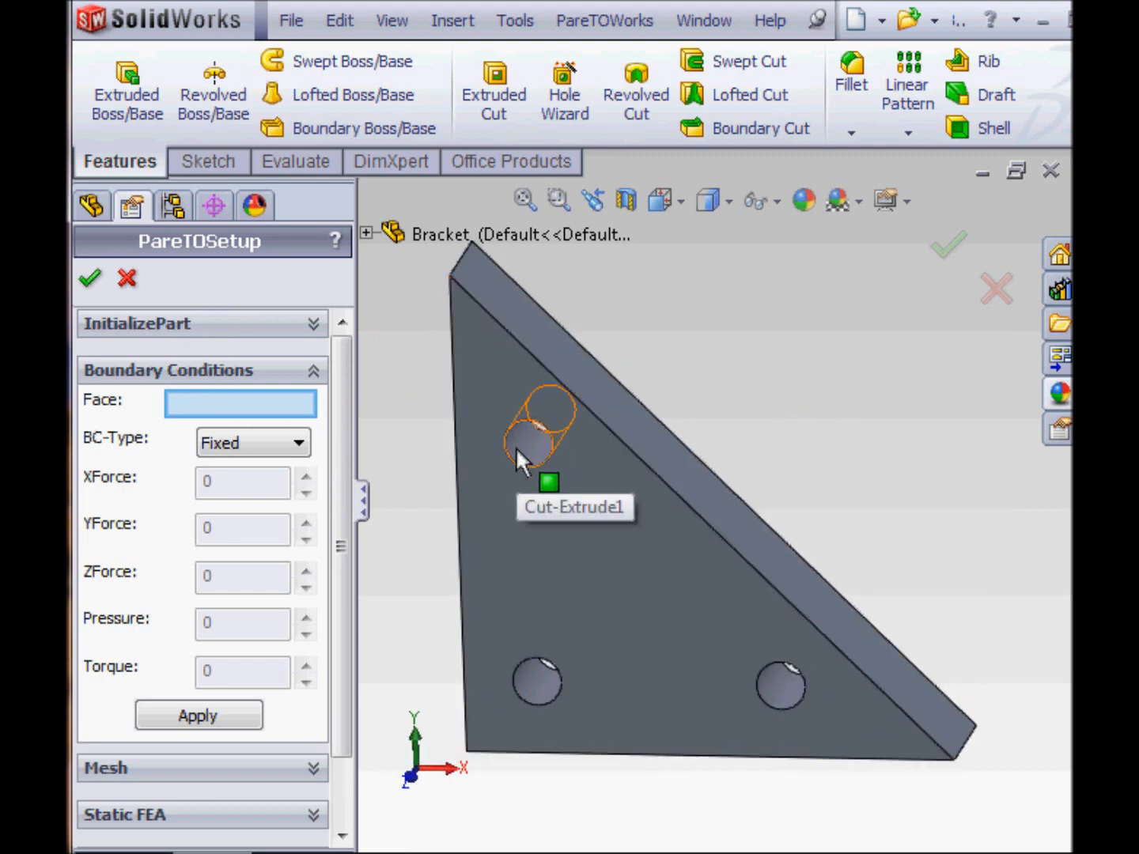
# - Apply Fixed boundary conditions to the upper and lower-left bracket holes
pyautogui.click(532, 443)
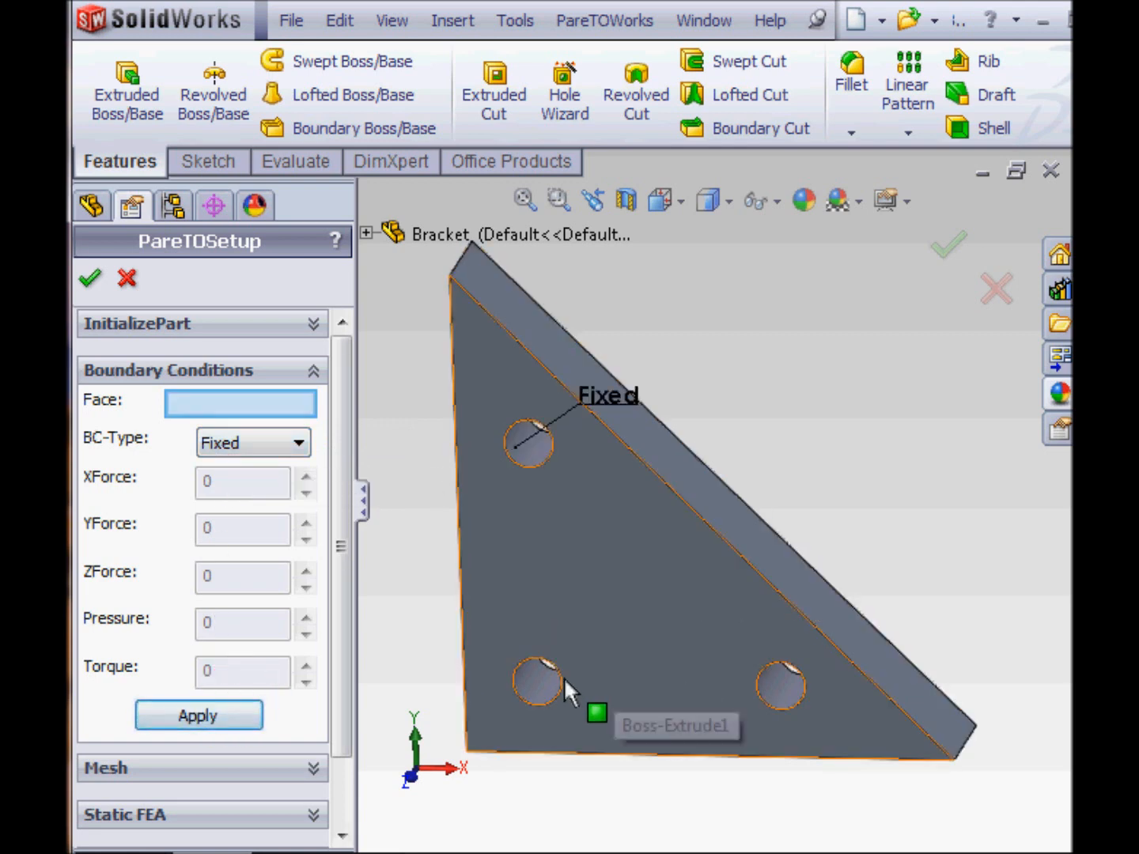
pyautogui.click(538, 672)
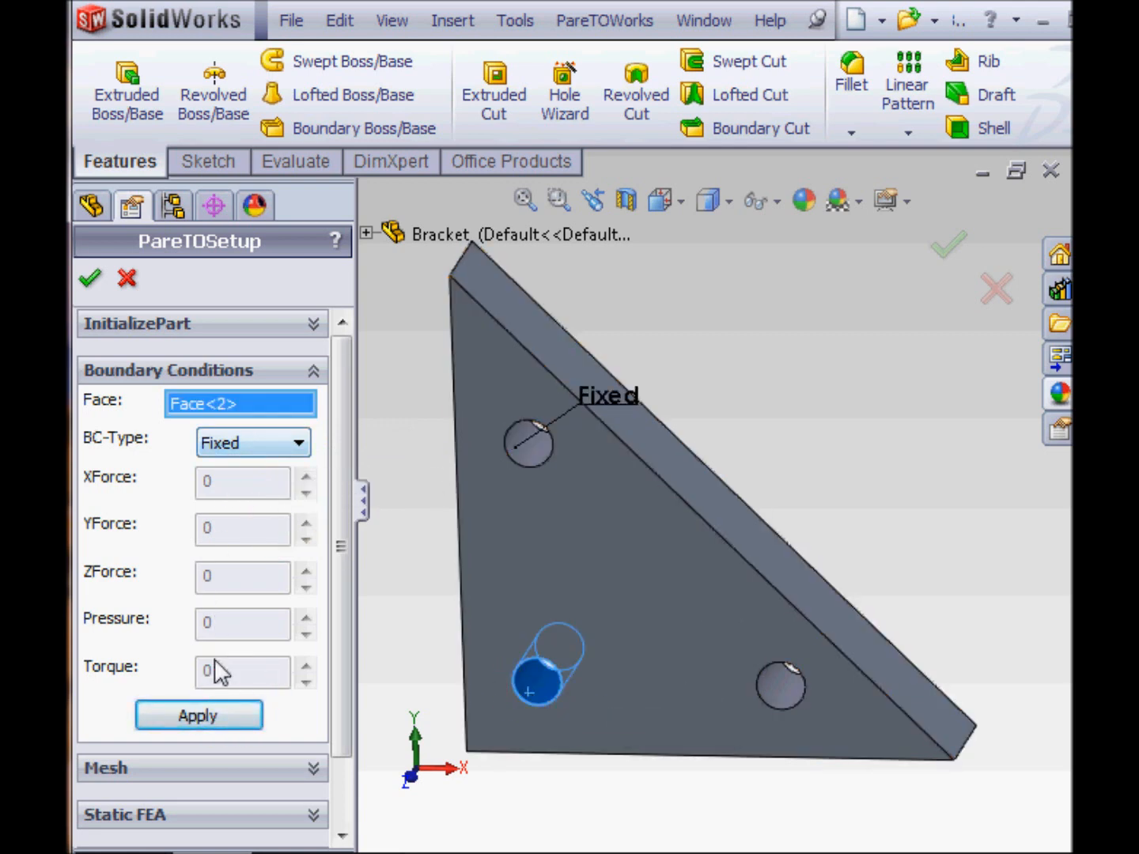
pyautogui.click(783, 684)
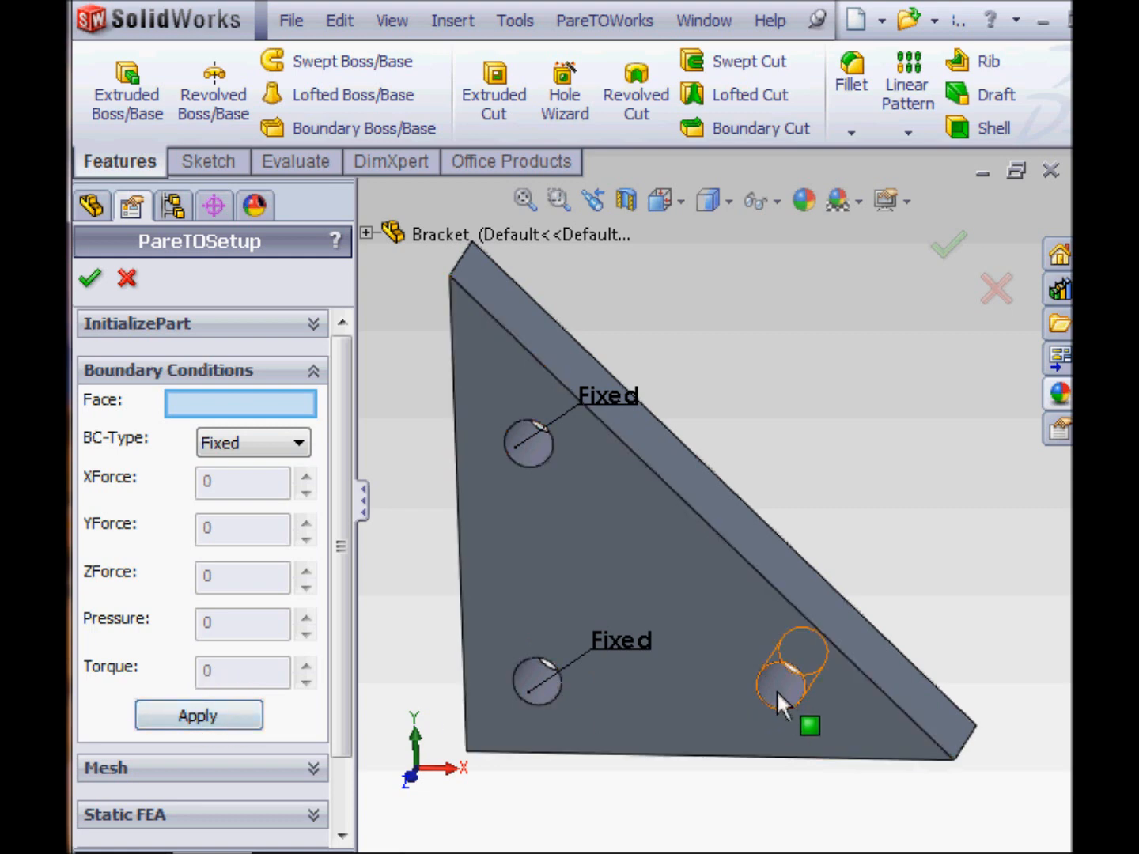
# - Load the lower-right hole with a Force condition of YForce -100
pyautogui.click(783, 676)
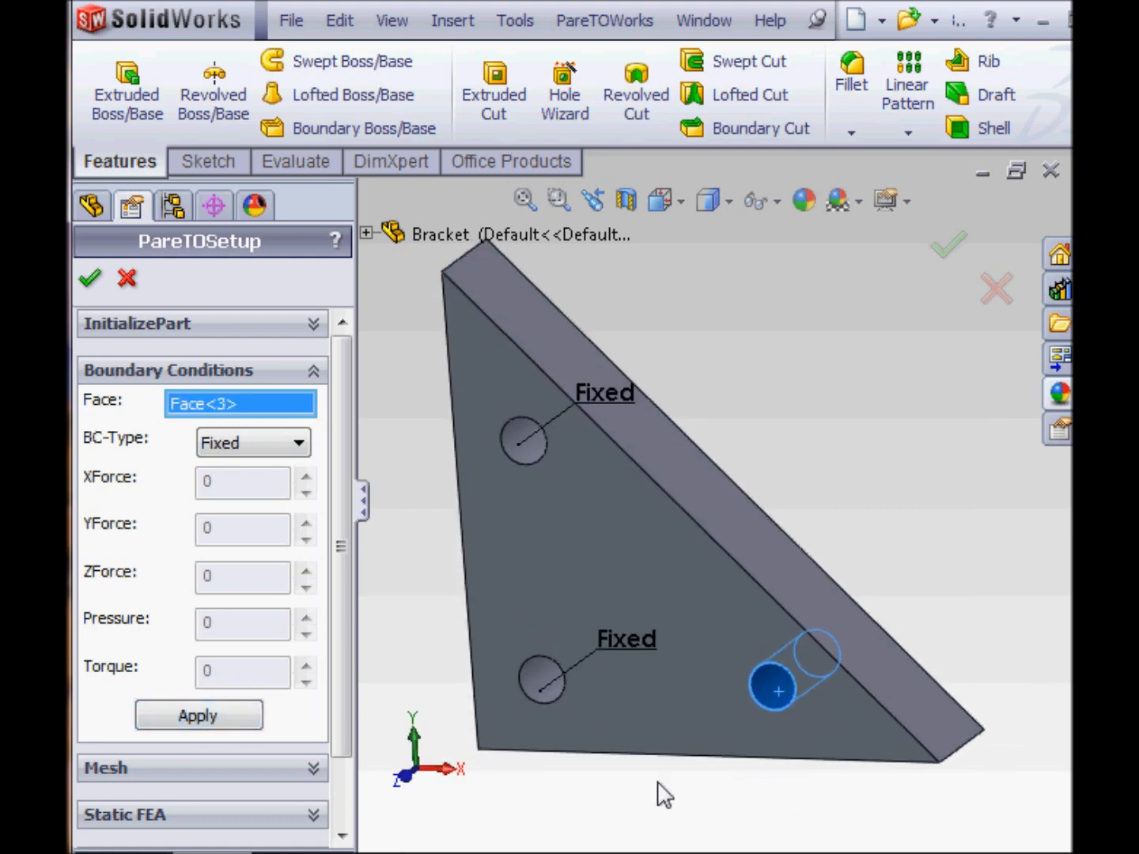
pyautogui.click(297, 442)
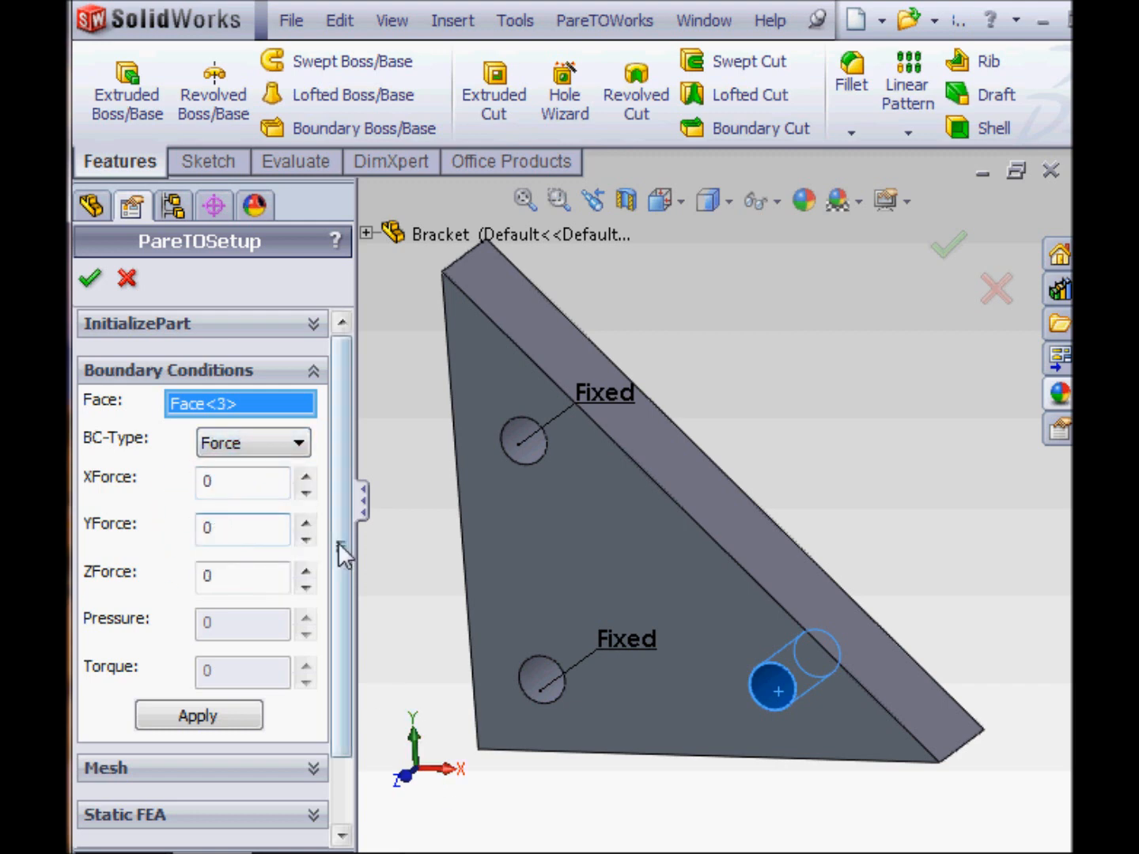
pyautogui.write('-100')
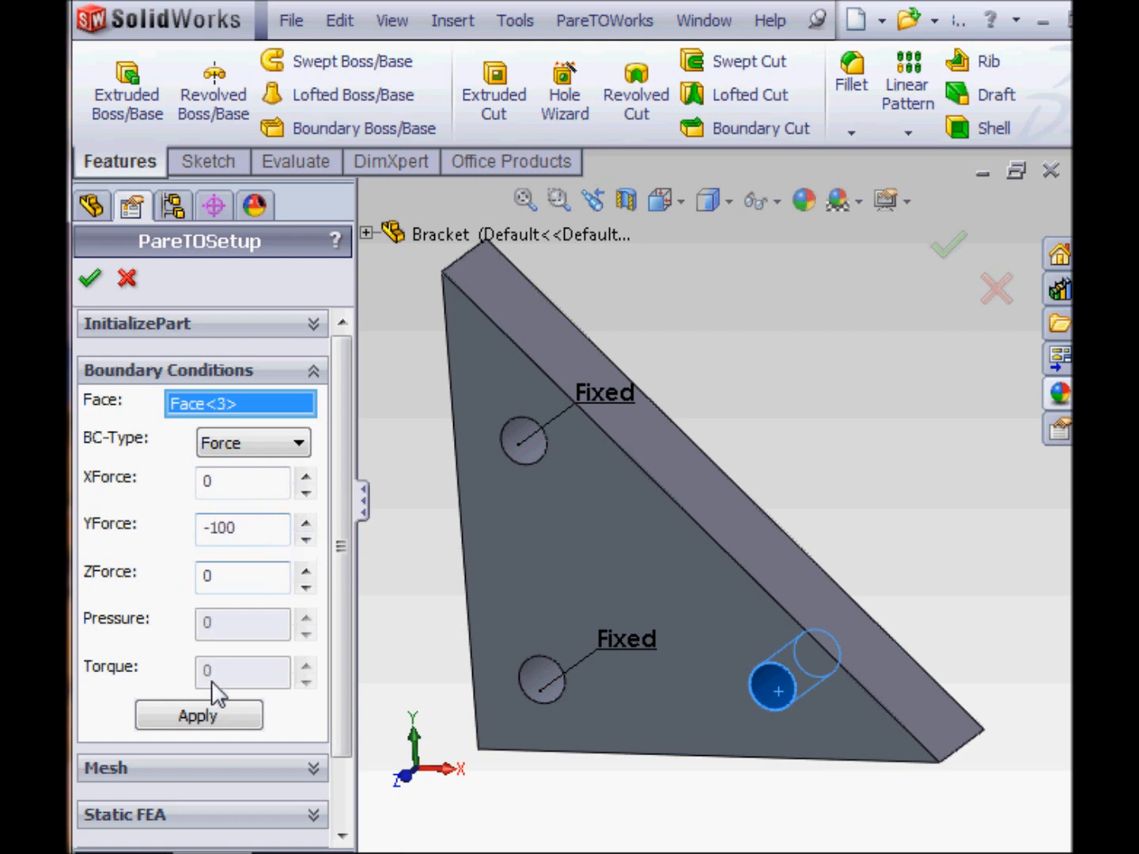
pyautogui.click(198, 716)
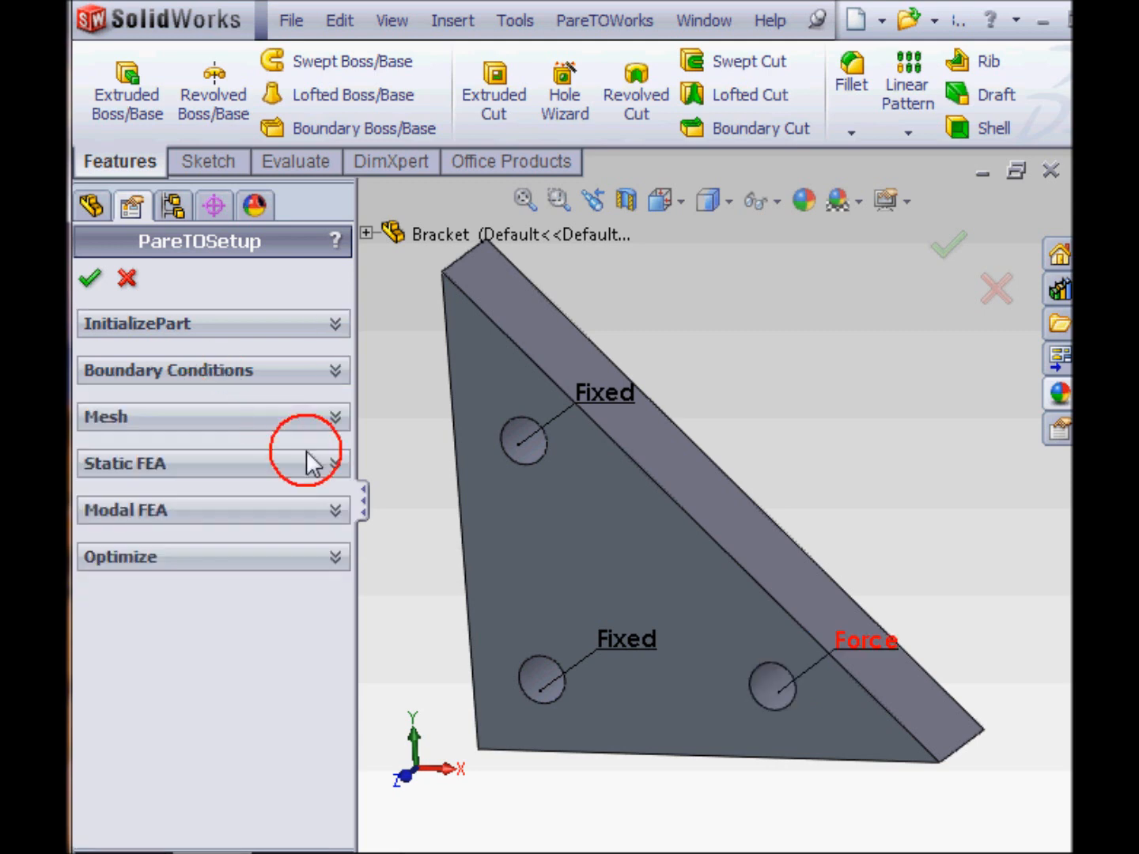
# - Generate a Coarse 6000-element mesh, inspect the preview, then minimize it
pyautogui.click(104, 417)
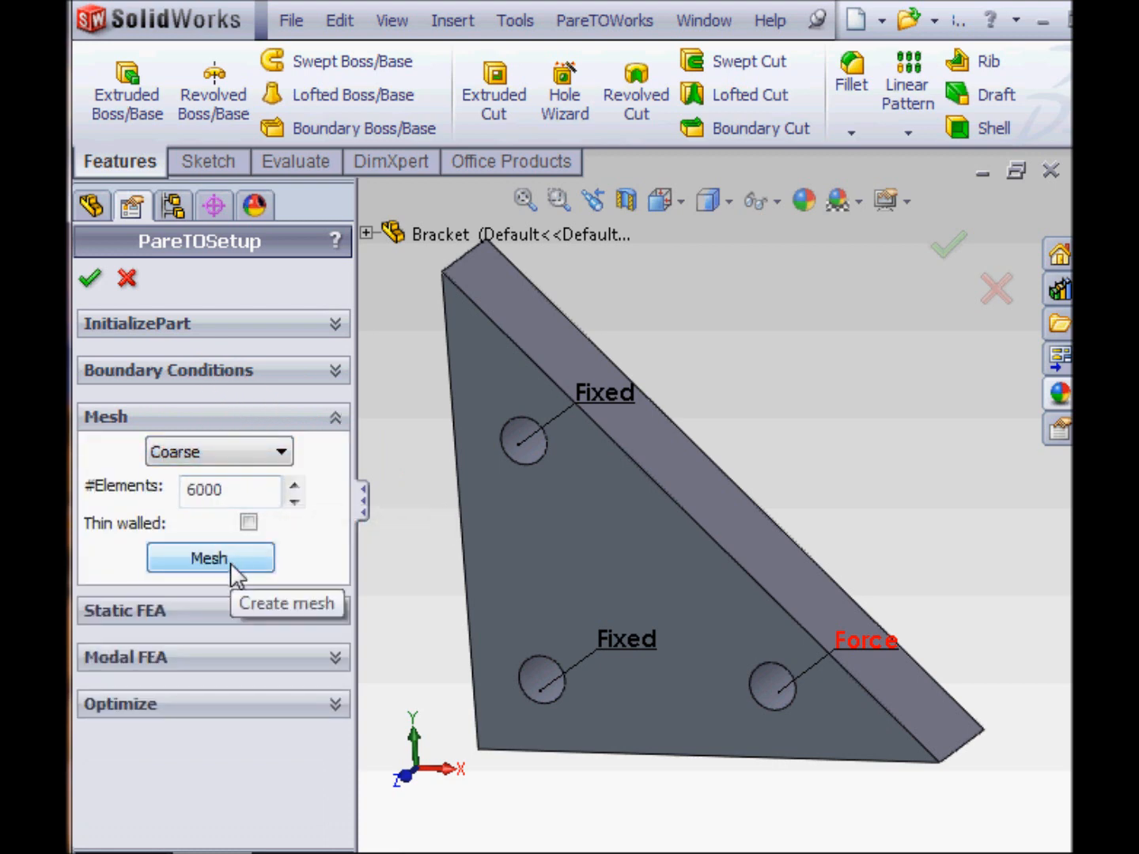
pyautogui.click(210, 558)
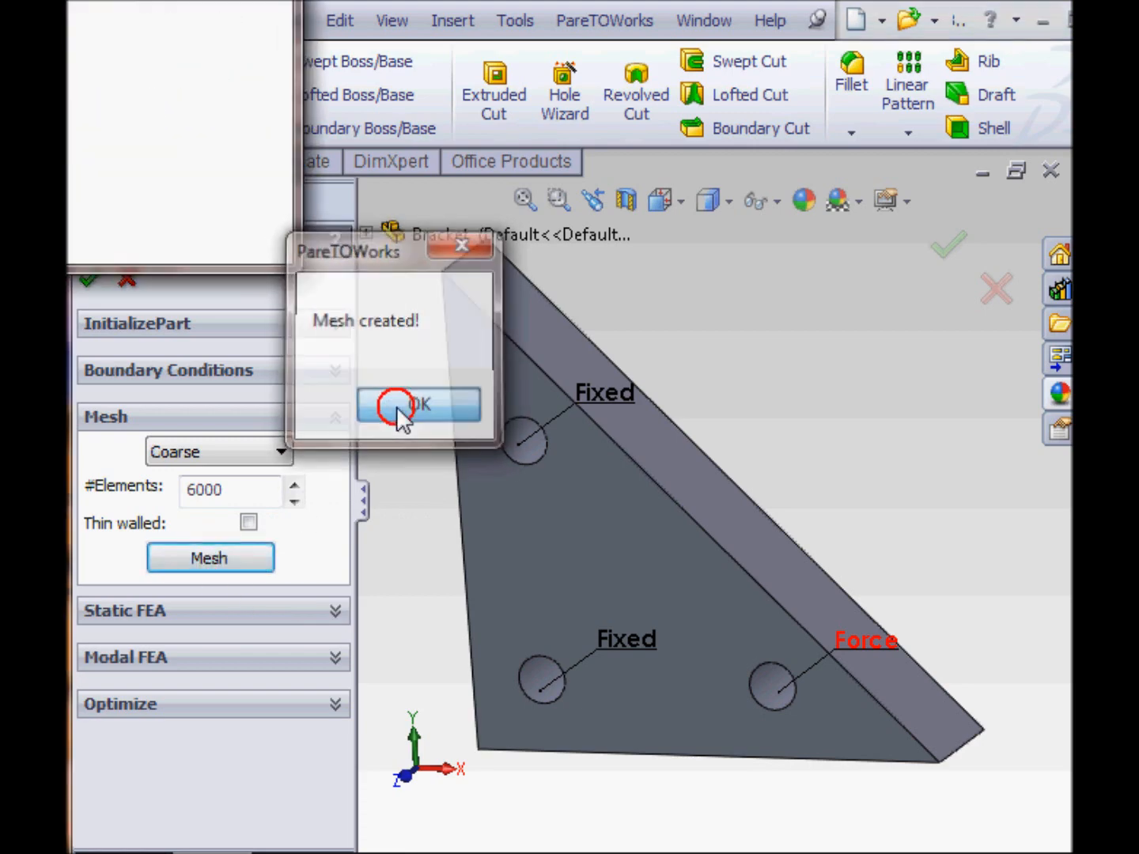
pyautogui.click(417, 404)
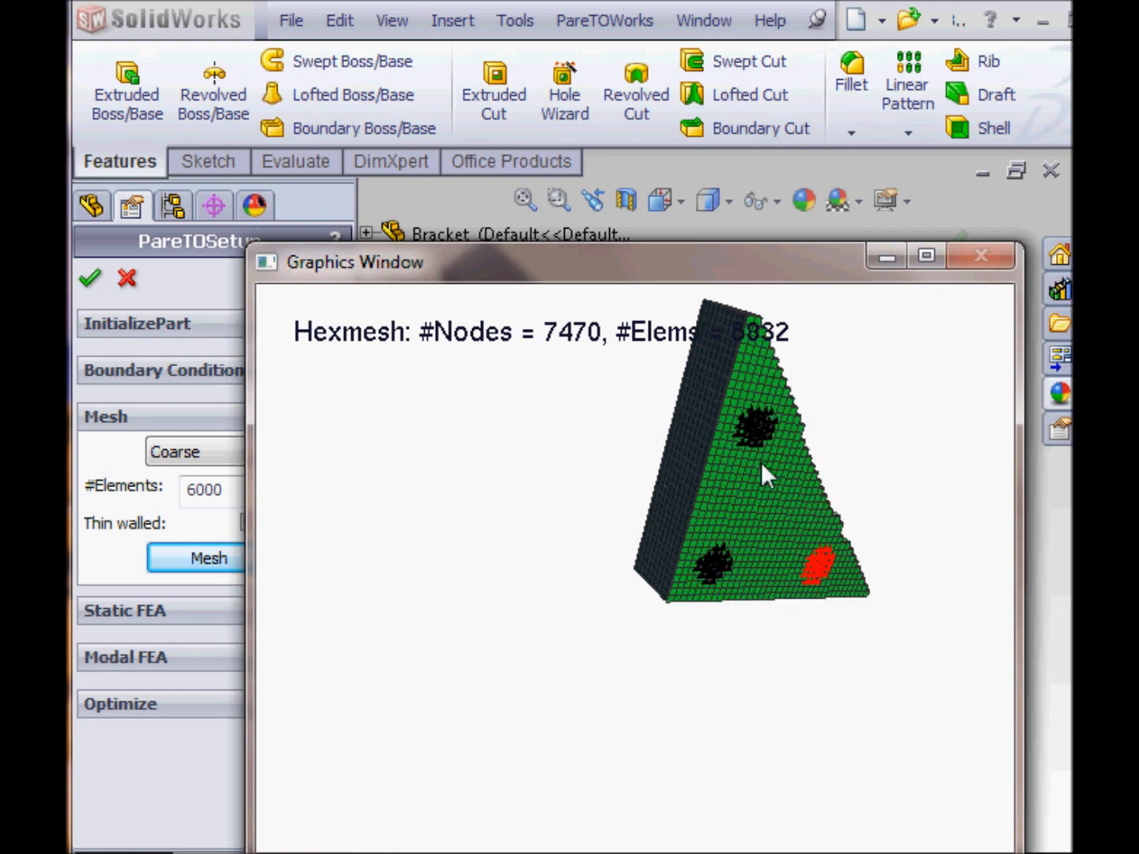
pyautogui.moveTo(767, 475); pyautogui.dragTo(621, 641)
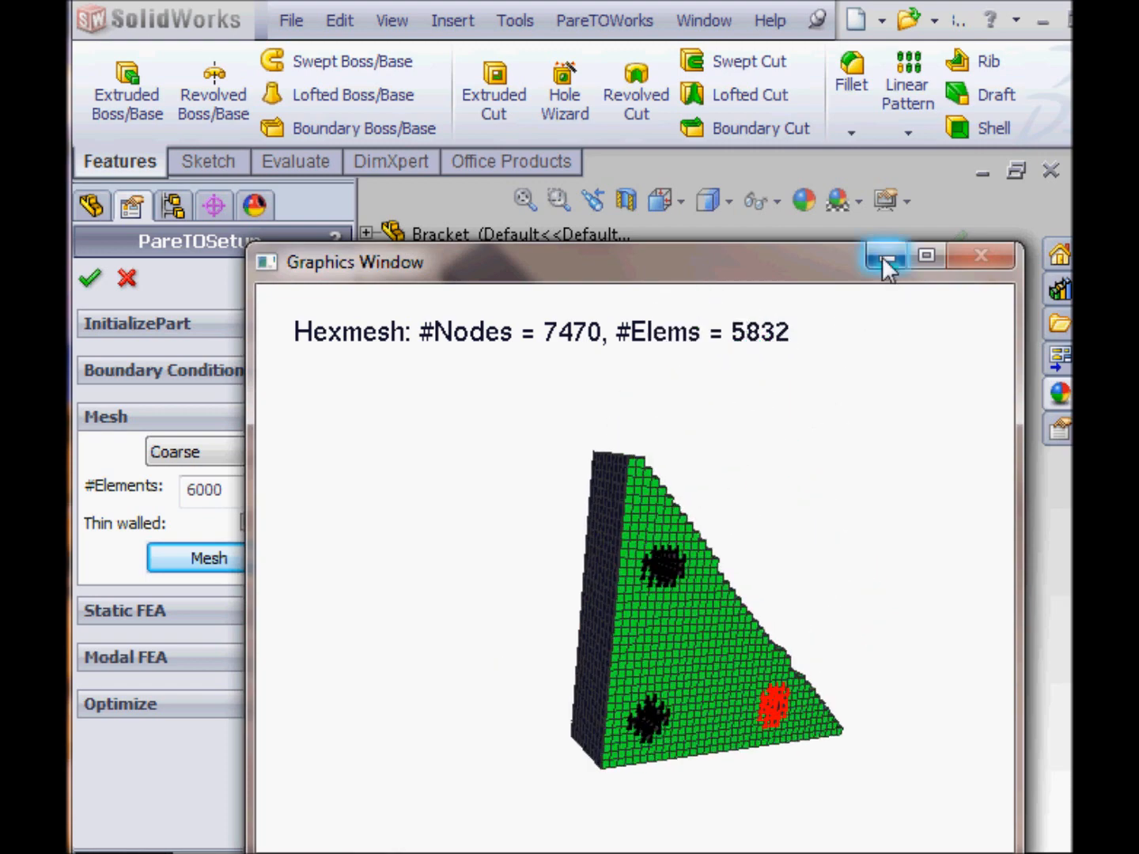
pyautogui.click(886, 256)
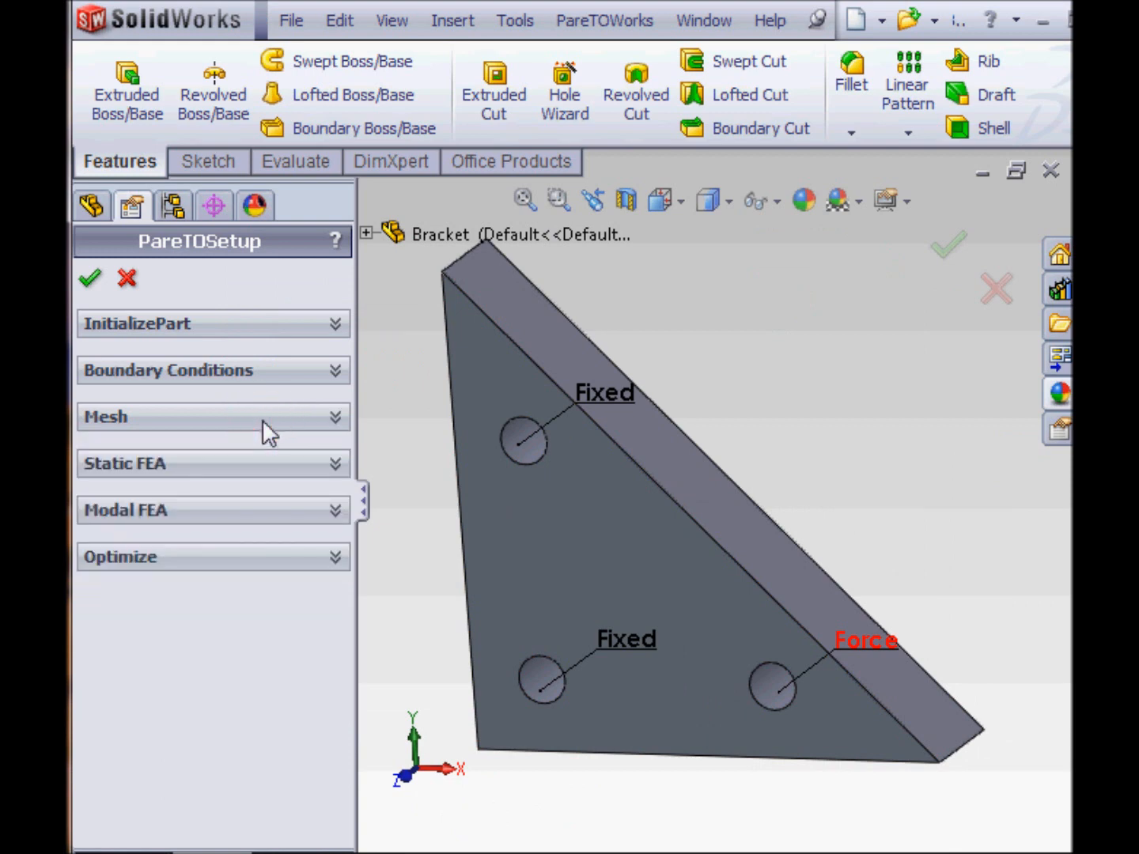
pyautogui.moveTo(263, 479)
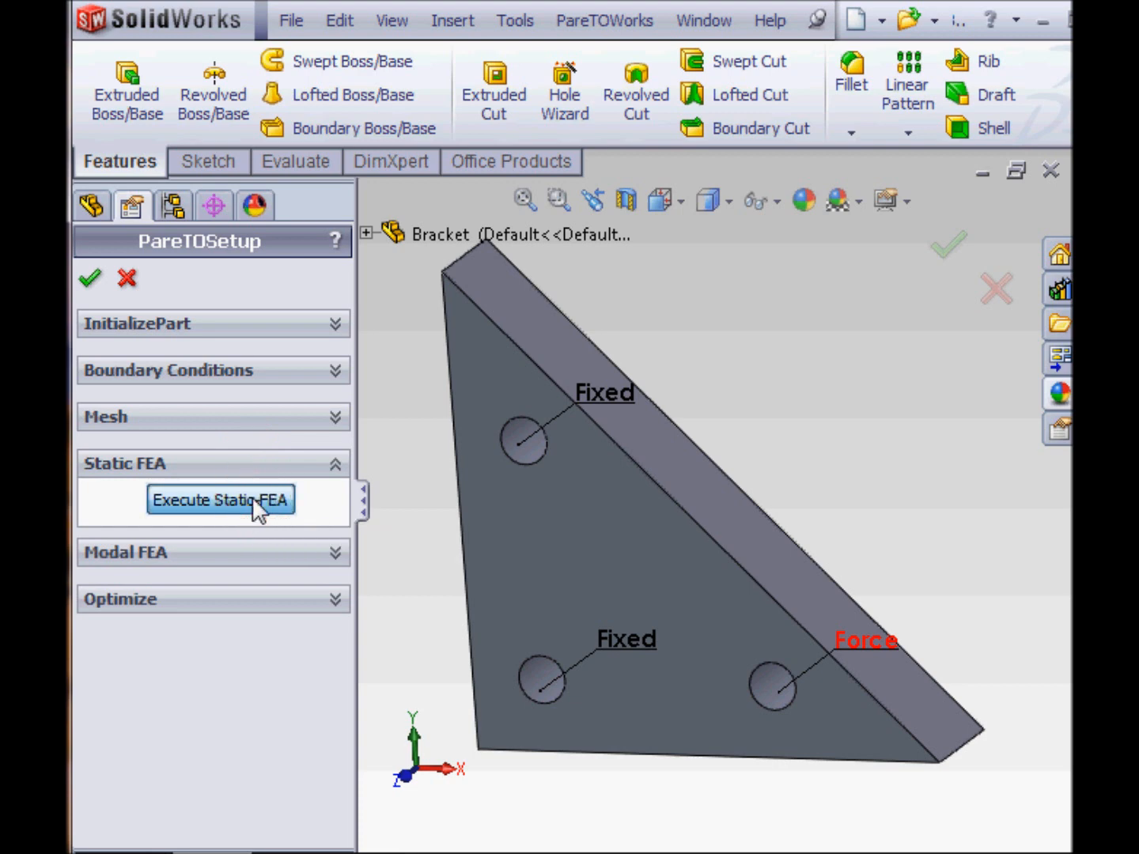
pyautogui.moveTo(395, 423)
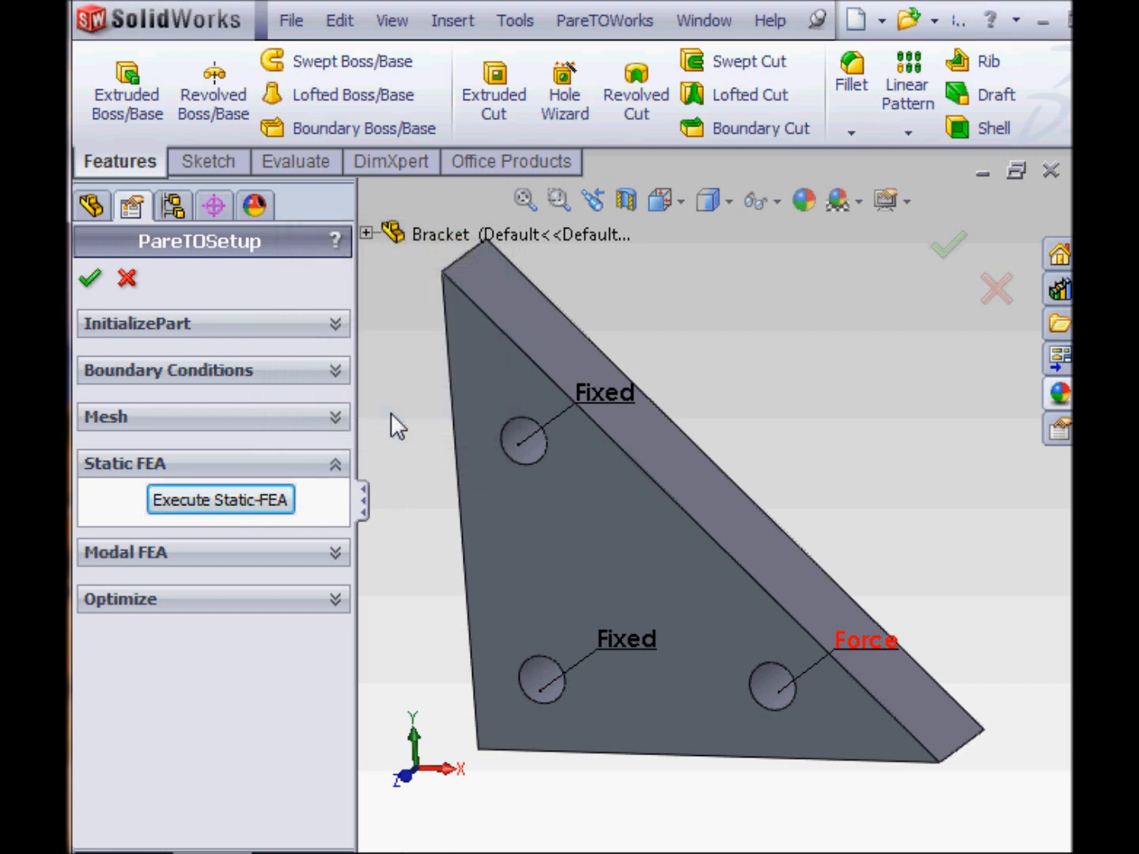
# - Review the Deflection-Max 1.64e-007 and VonMises-Max 3.79e+005 results, then close the plot
pyautogui.click(220, 499)
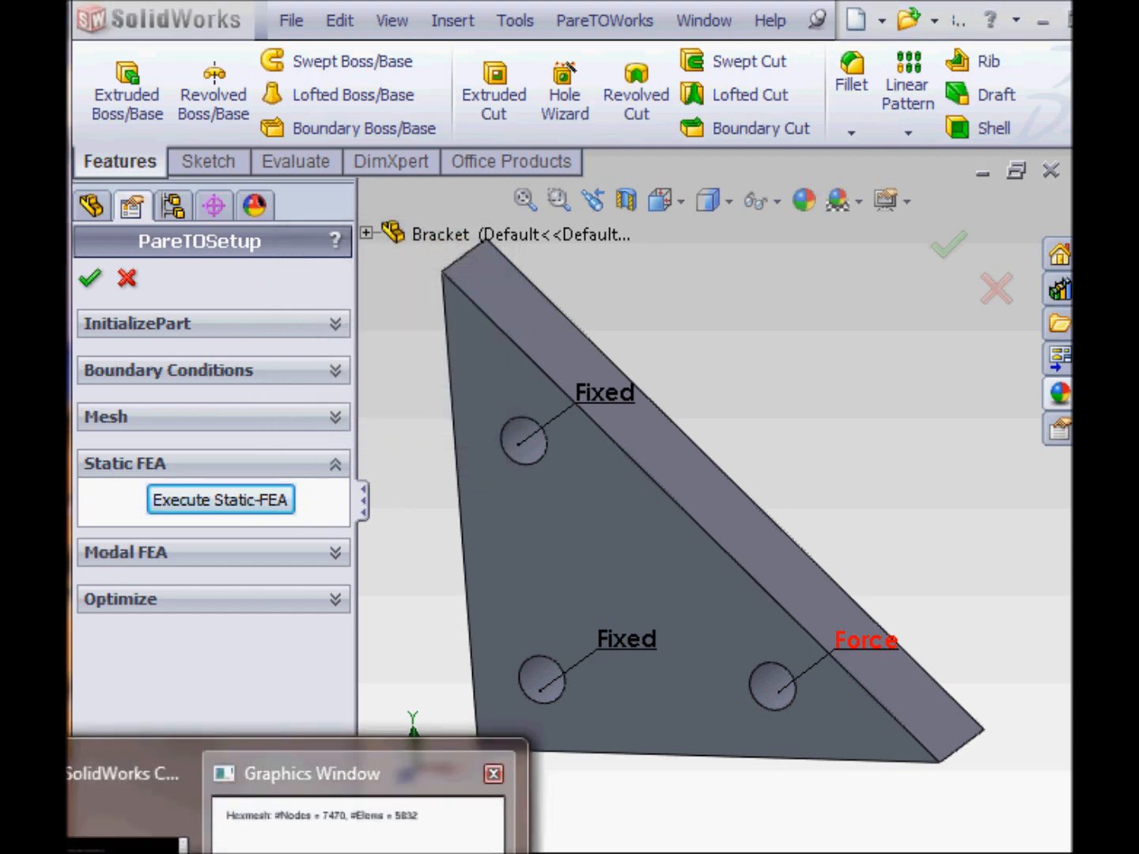
pyautogui.click(221, 499)
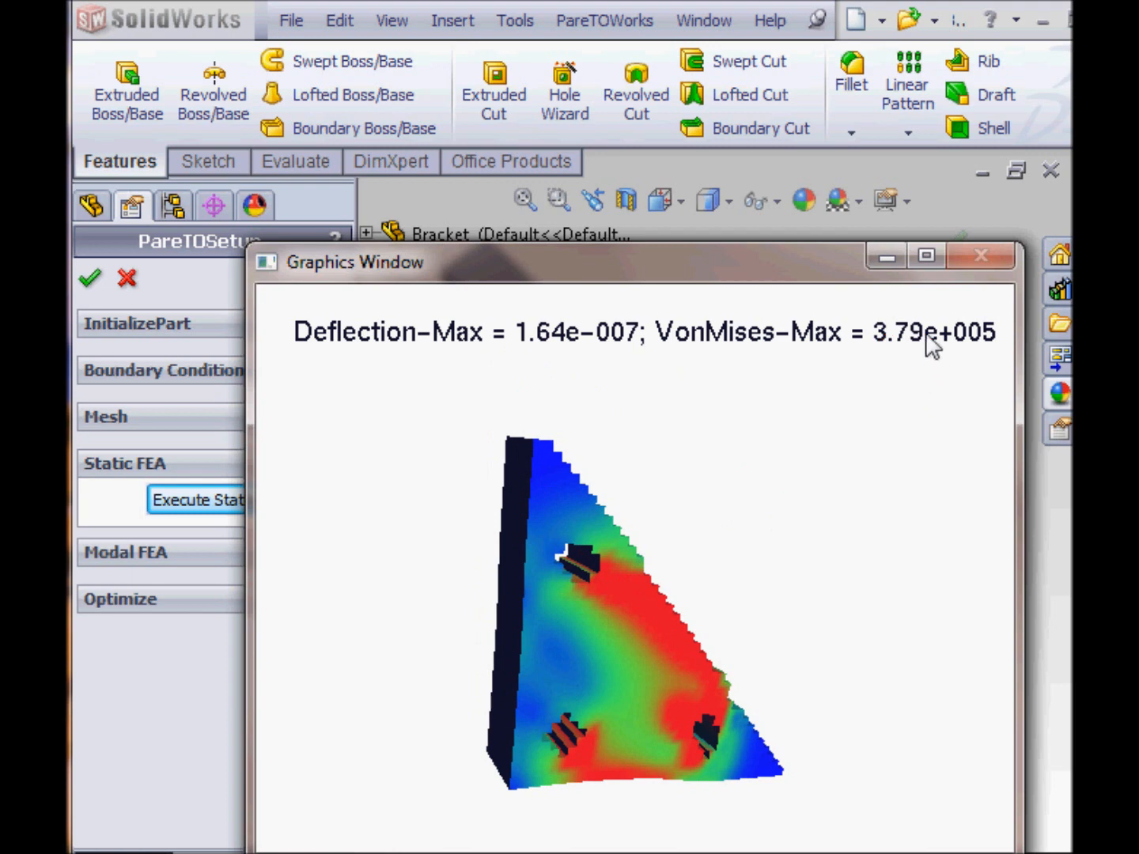
pyautogui.moveTo(918, 347)
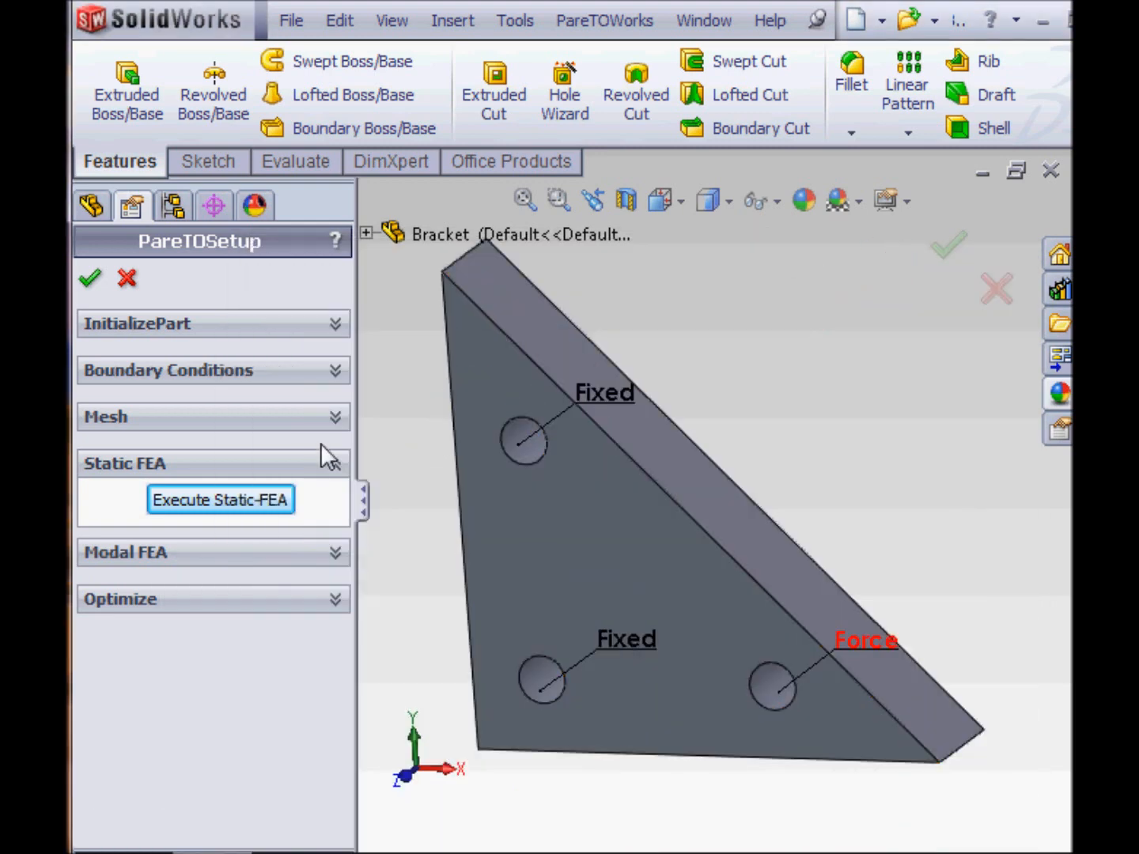
# - Set the Optimize objective to Min-Compliance, keeping TargetVolFrac at 0.5
pyautogui.click(124, 464)
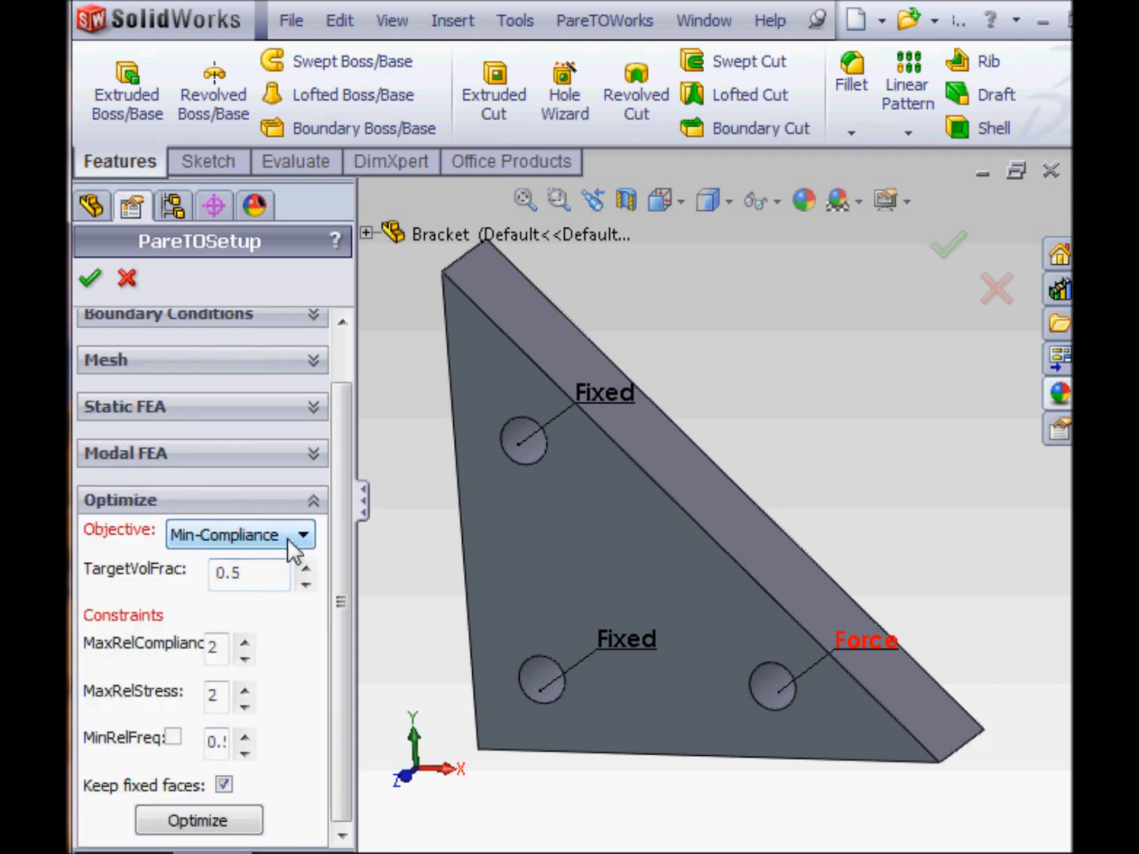
pyautogui.click(304, 534)
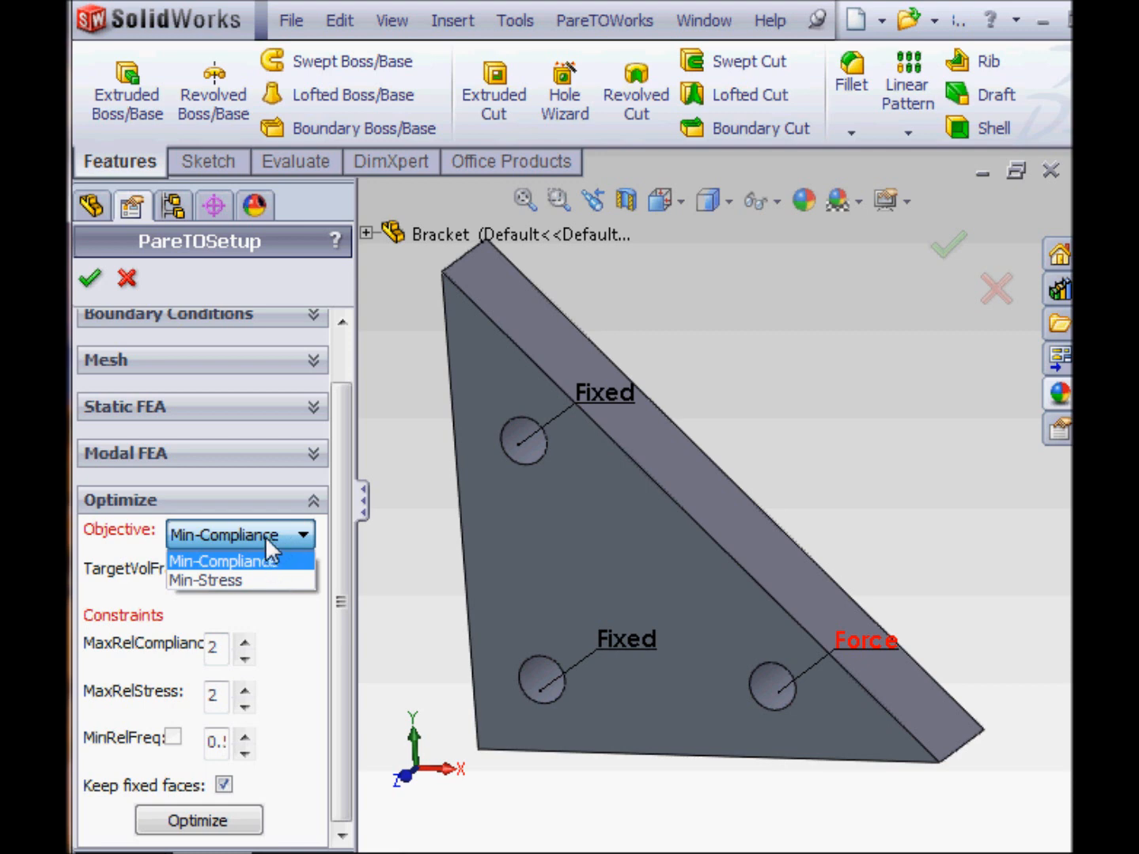
pyautogui.click(224, 560)
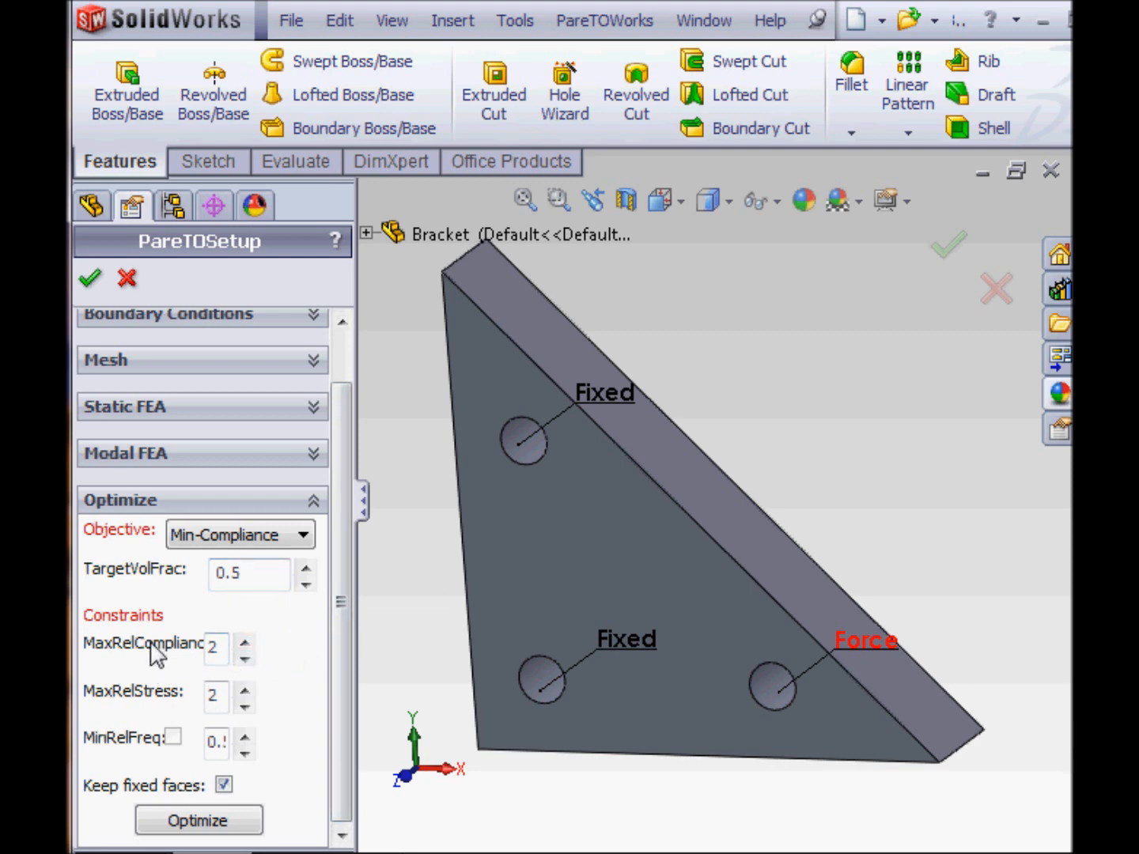
pyautogui.click(216, 647)
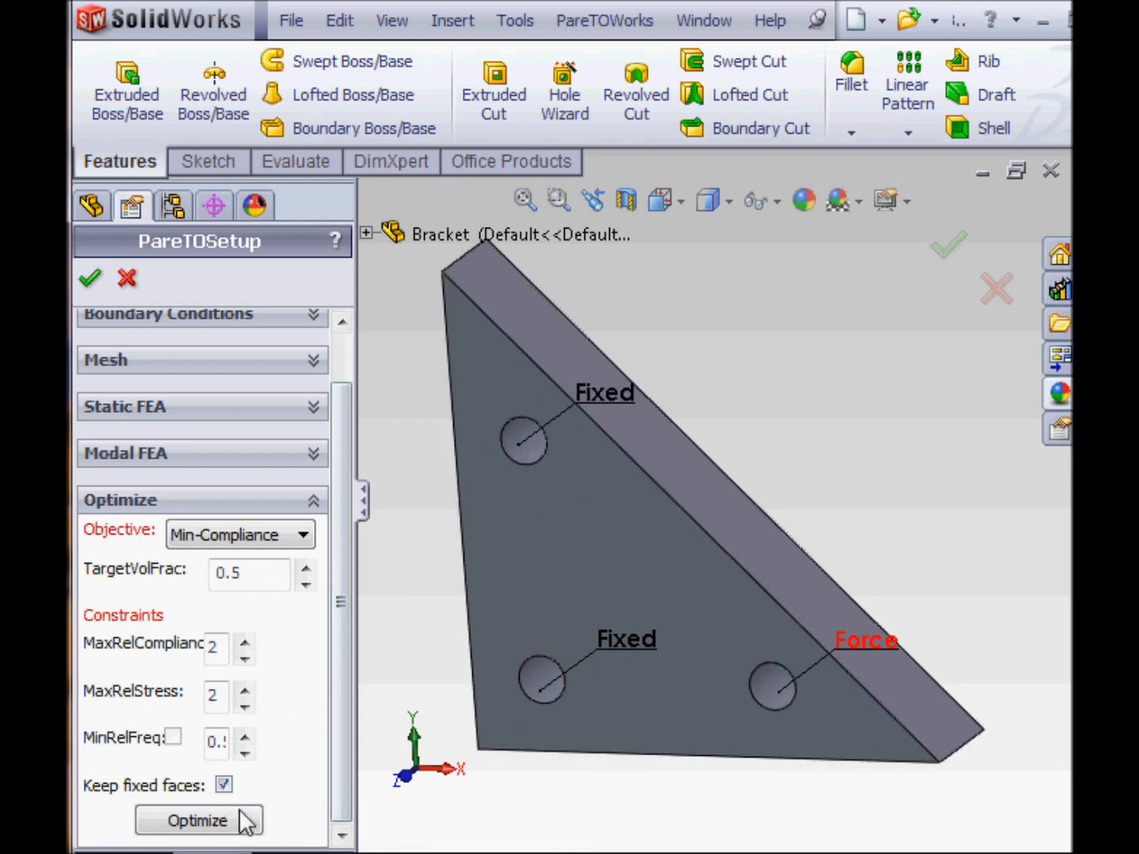
# - Run the Min-Compliance optimization until it completes at 0.50 volume fraction
pyautogui.click(199, 820)
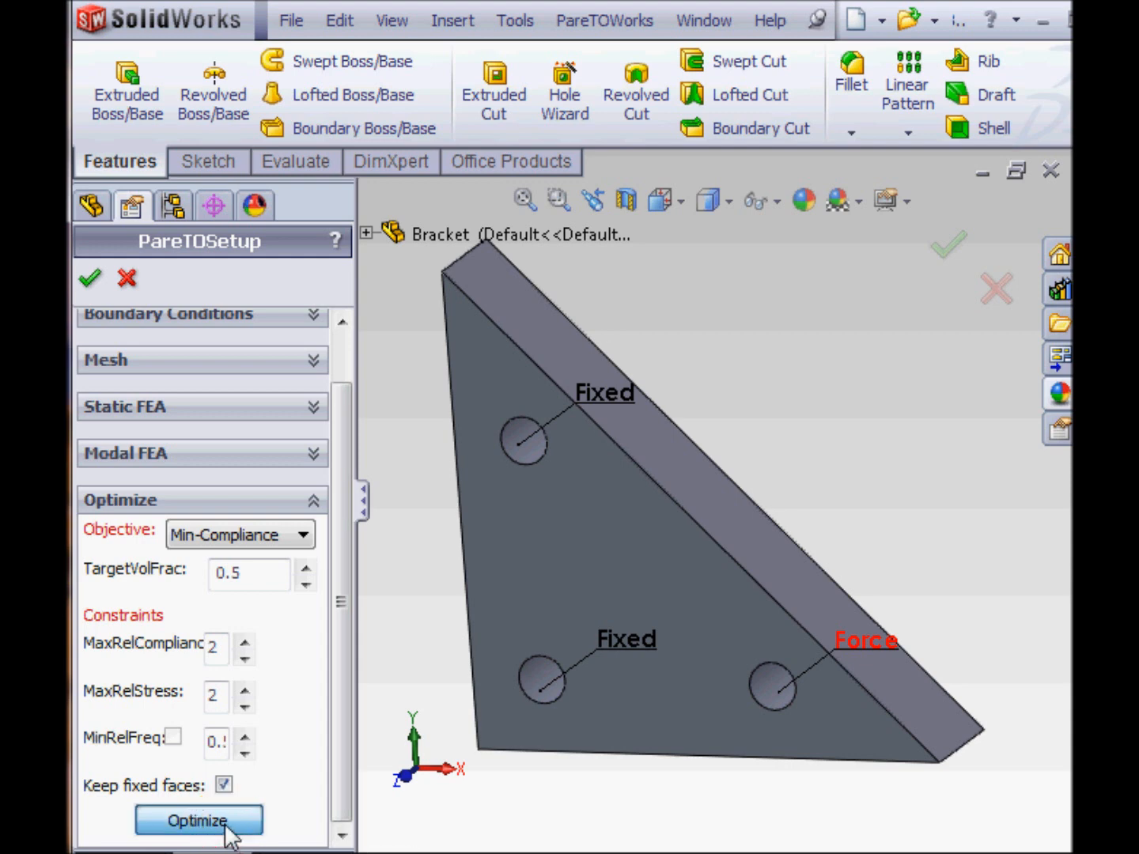
pyautogui.click(199, 820)
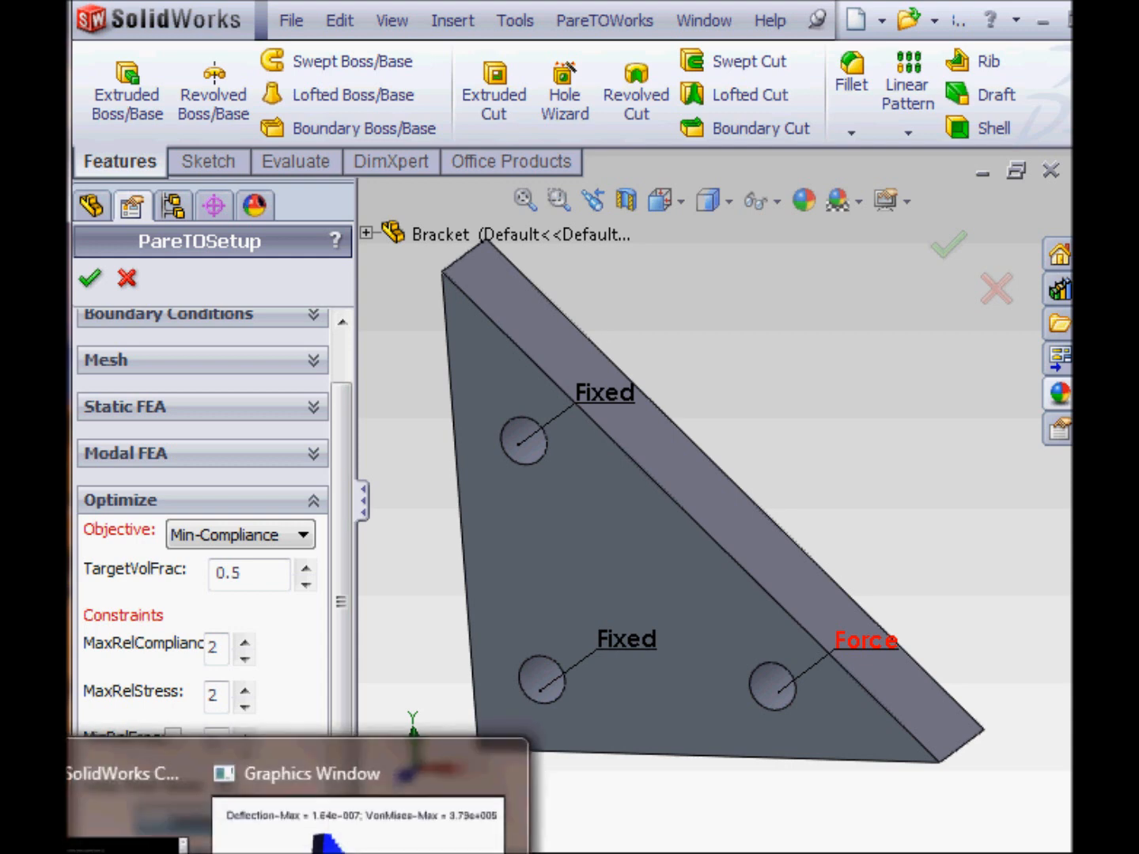
pyautogui.click(198, 820)
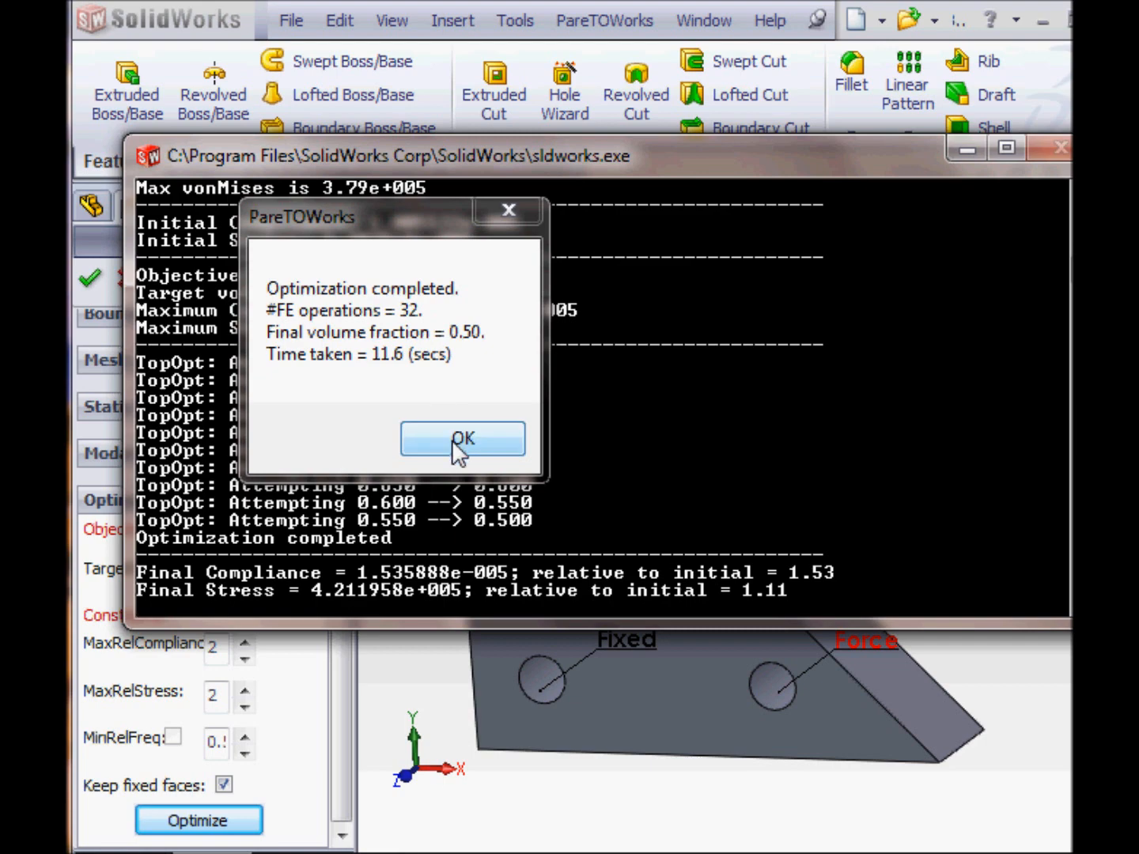
# - Dismiss the completion message and view the imported Min-Compliance bracket STL
pyautogui.click(462, 439)
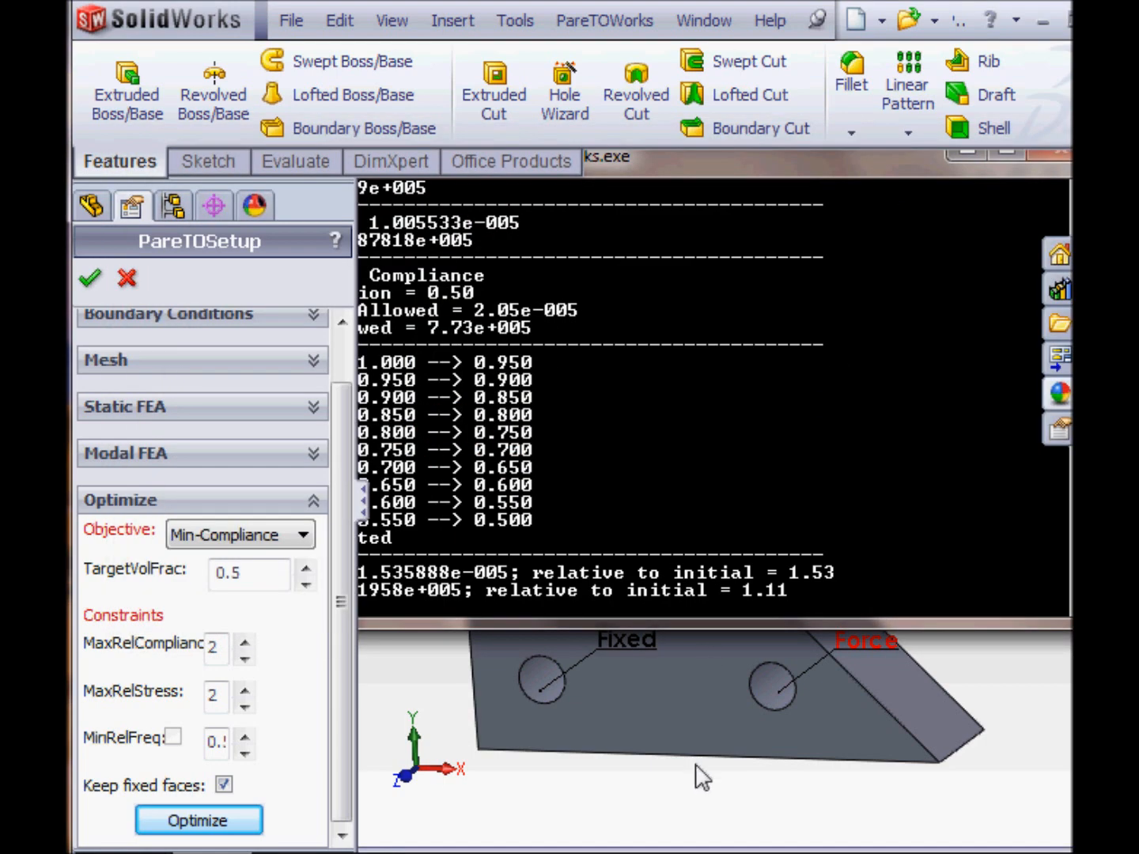
pyautogui.moveTo(645, 782)
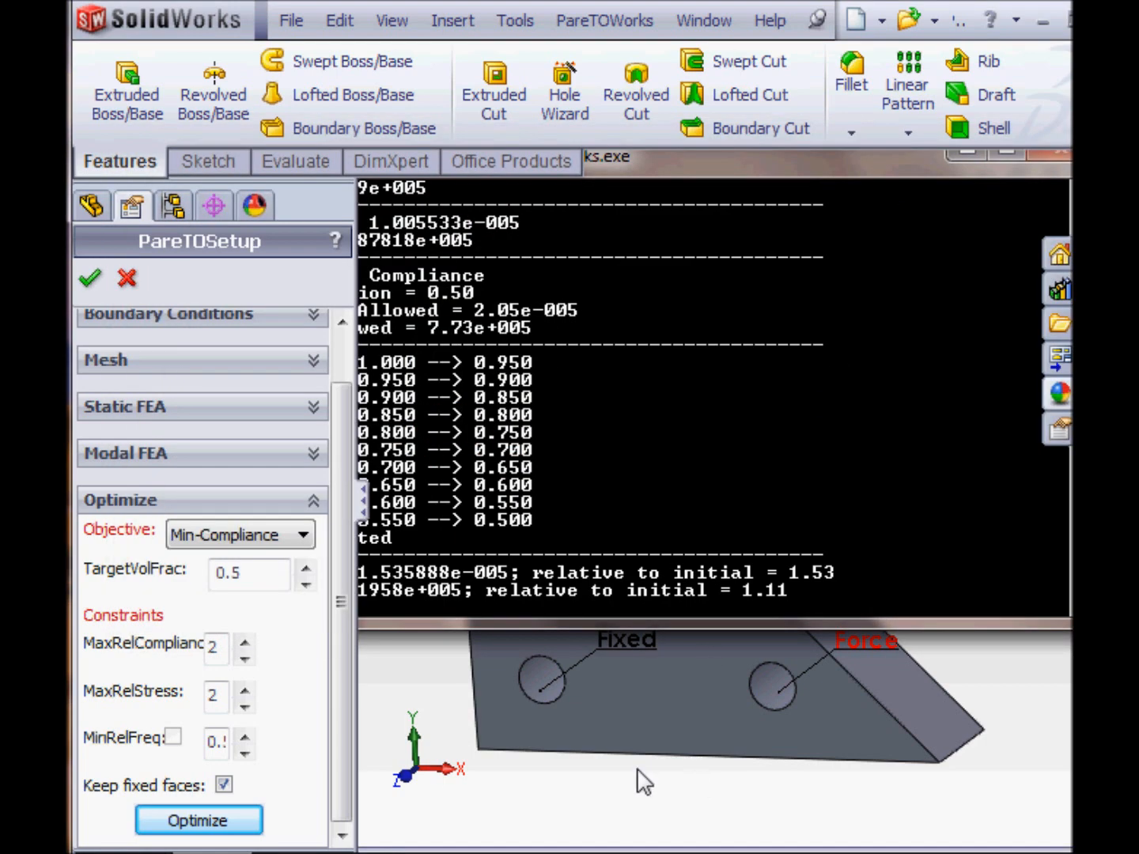
pyautogui.click(198, 820)
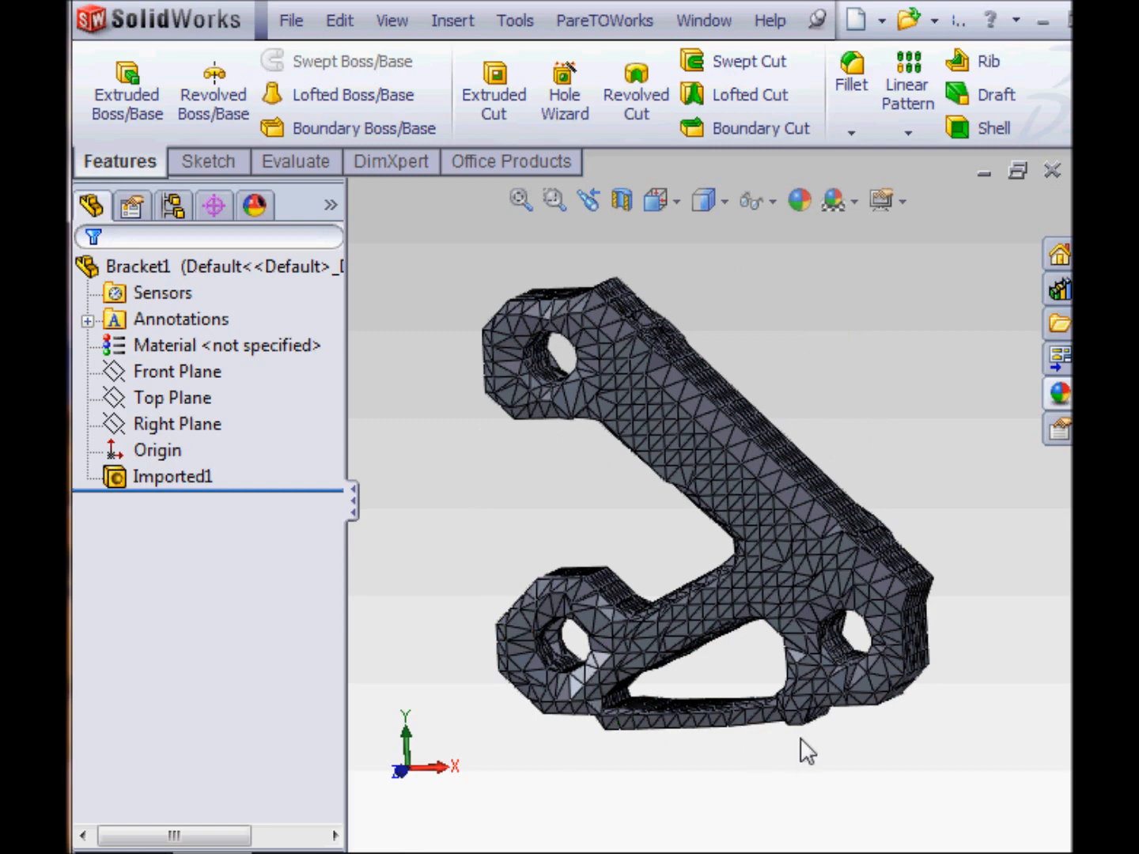
pyautogui.moveTo(674, 797)
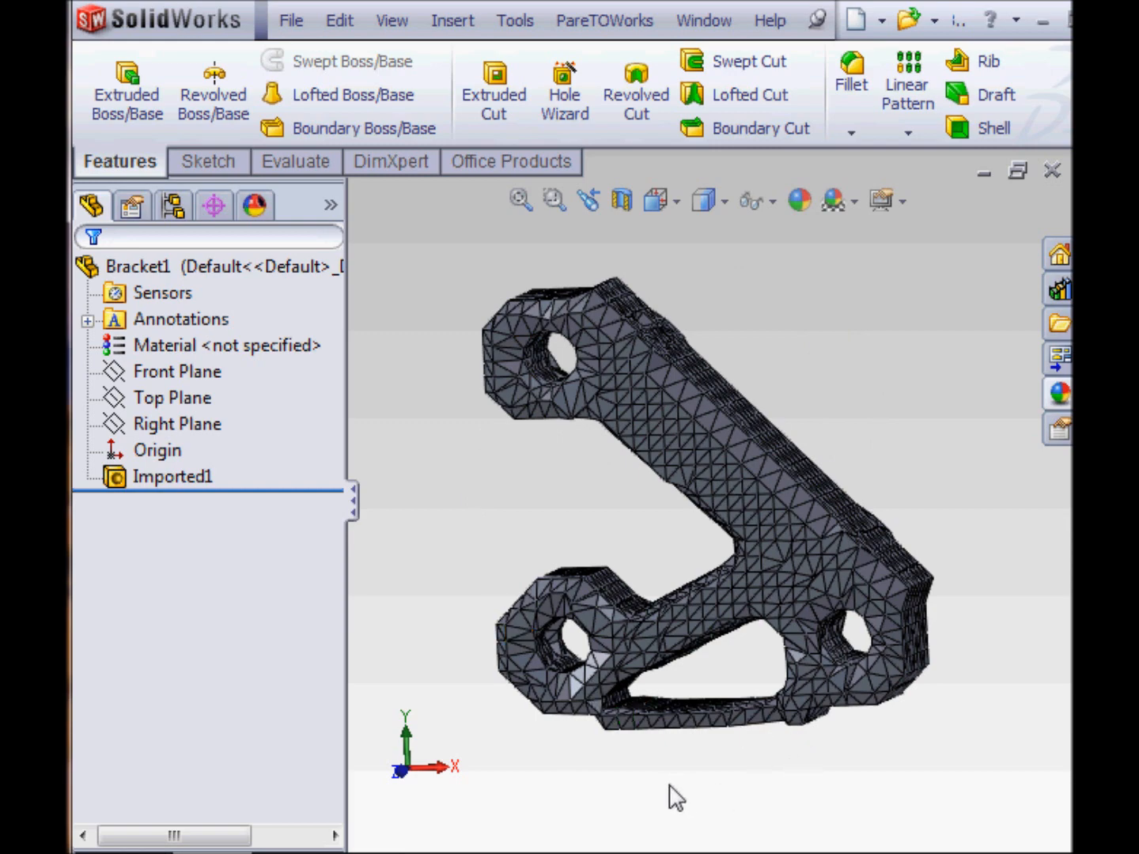
pyautogui.moveTo(673, 779)
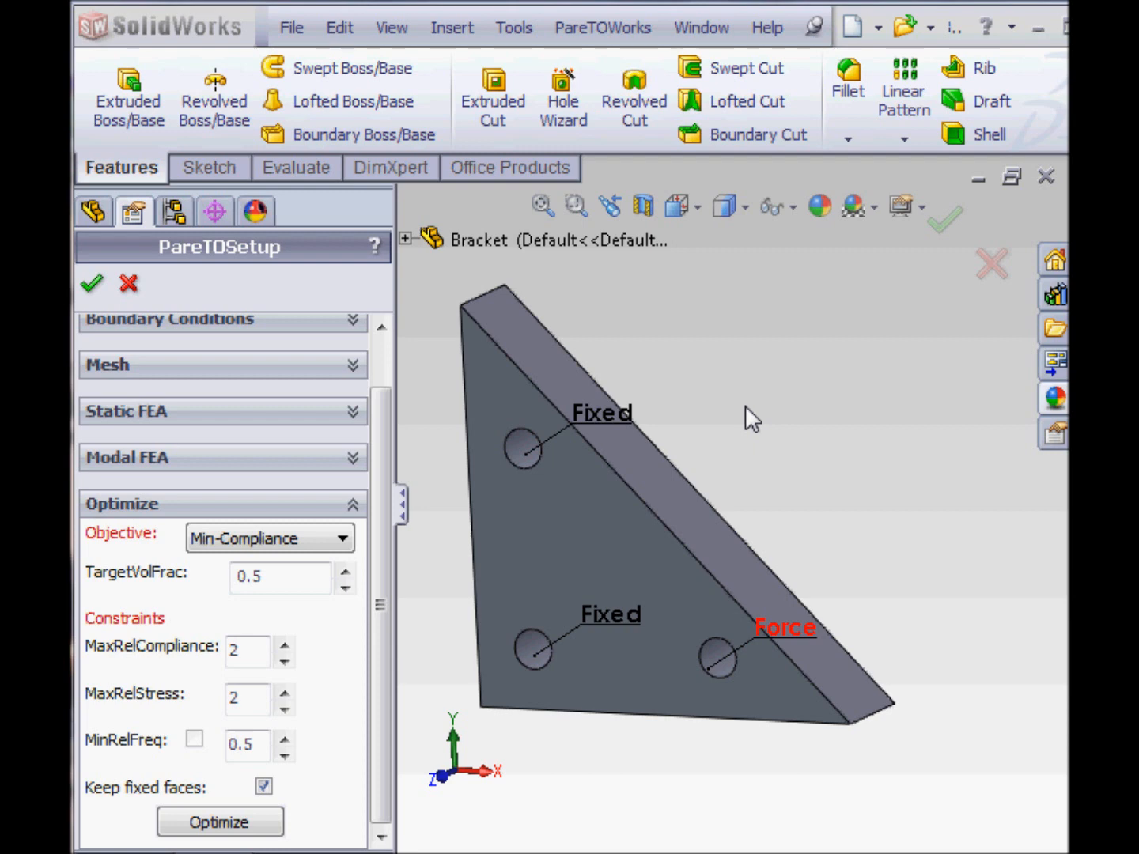
# - Change the objective to Min-Stress and start a new optimization
pyautogui.click(269, 538)
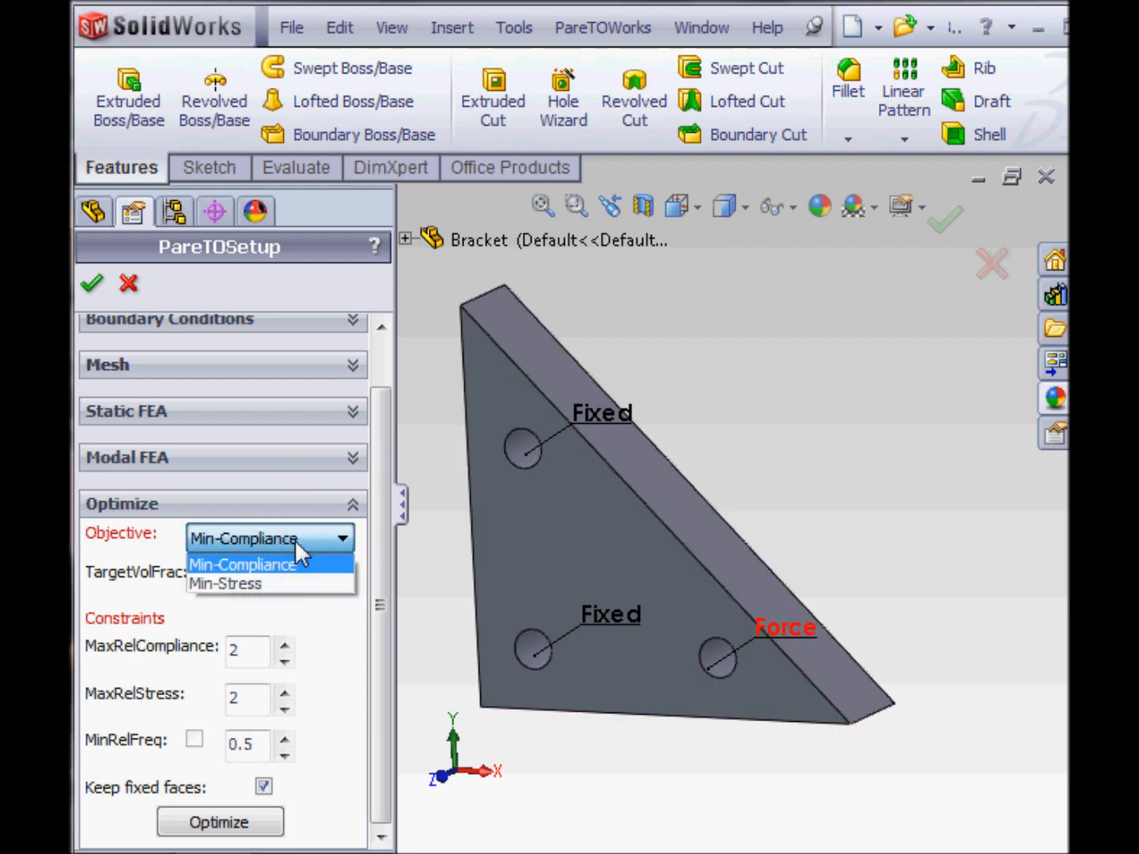
pyautogui.moveTo(229, 584)
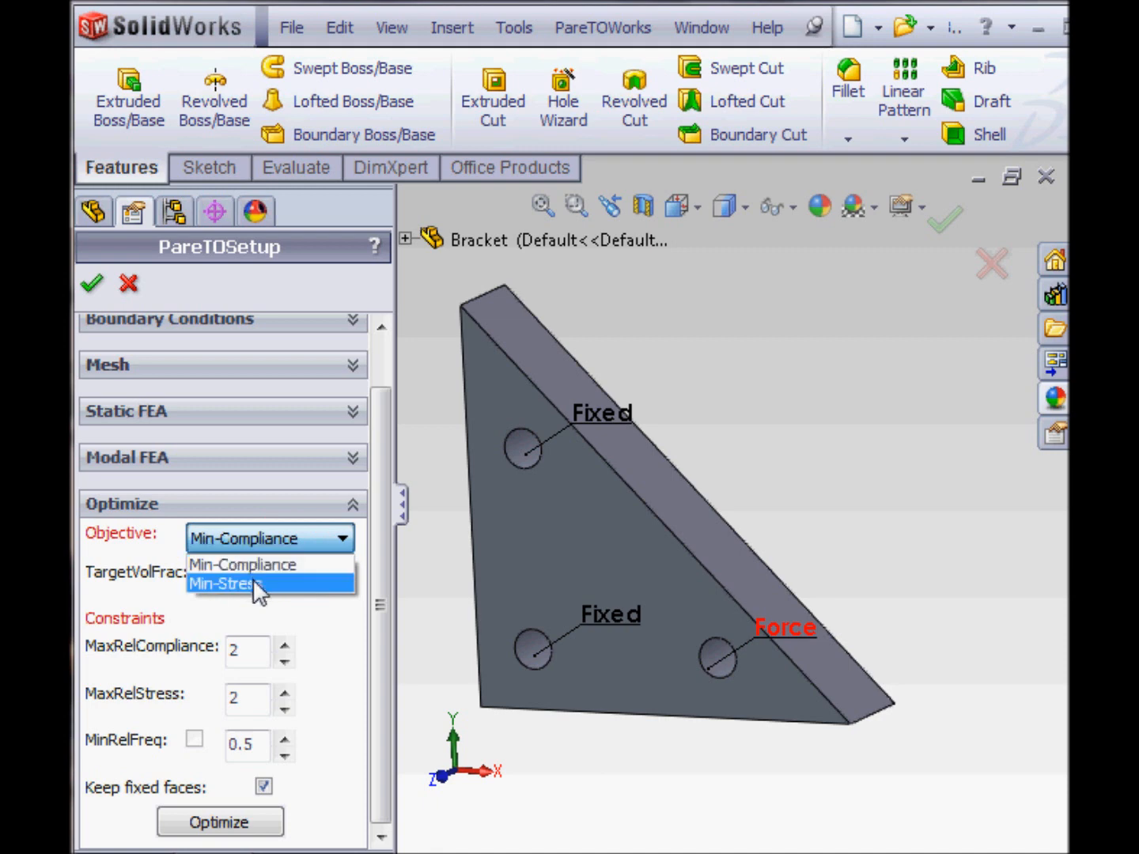
pyautogui.click(225, 584)
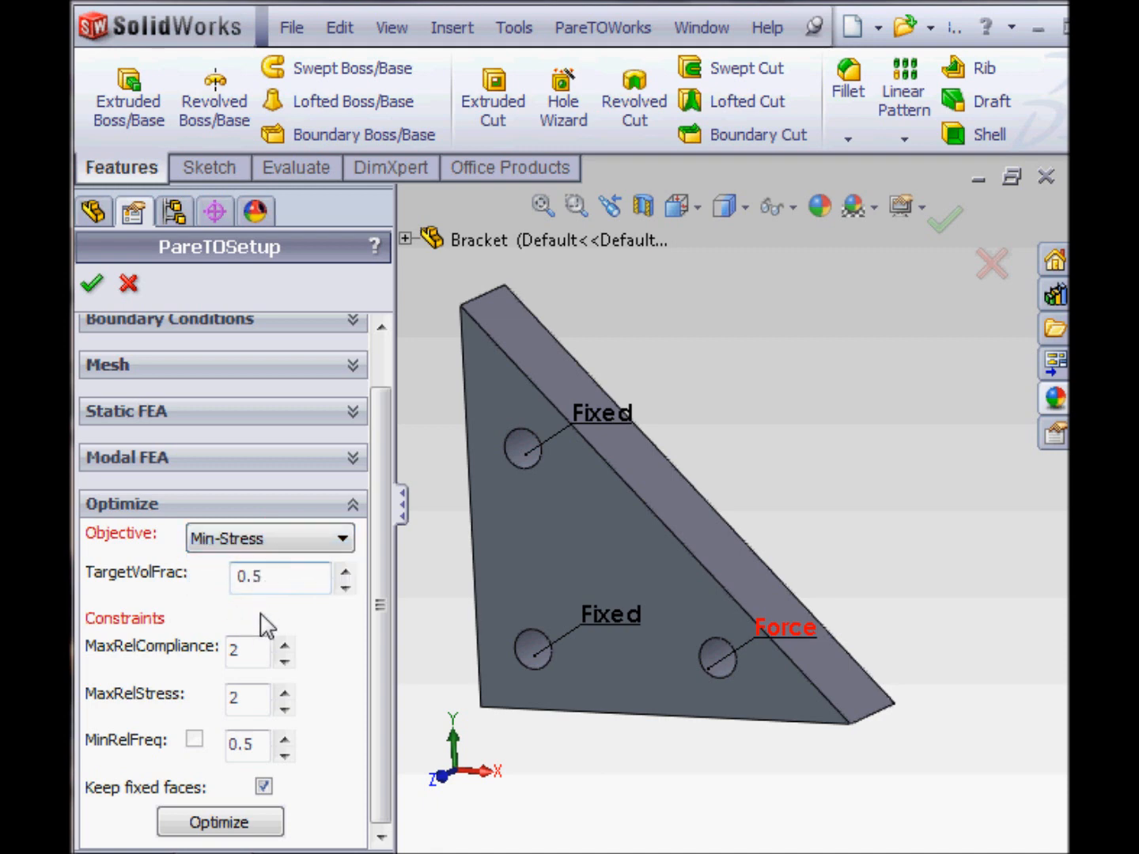
pyautogui.click(219, 821)
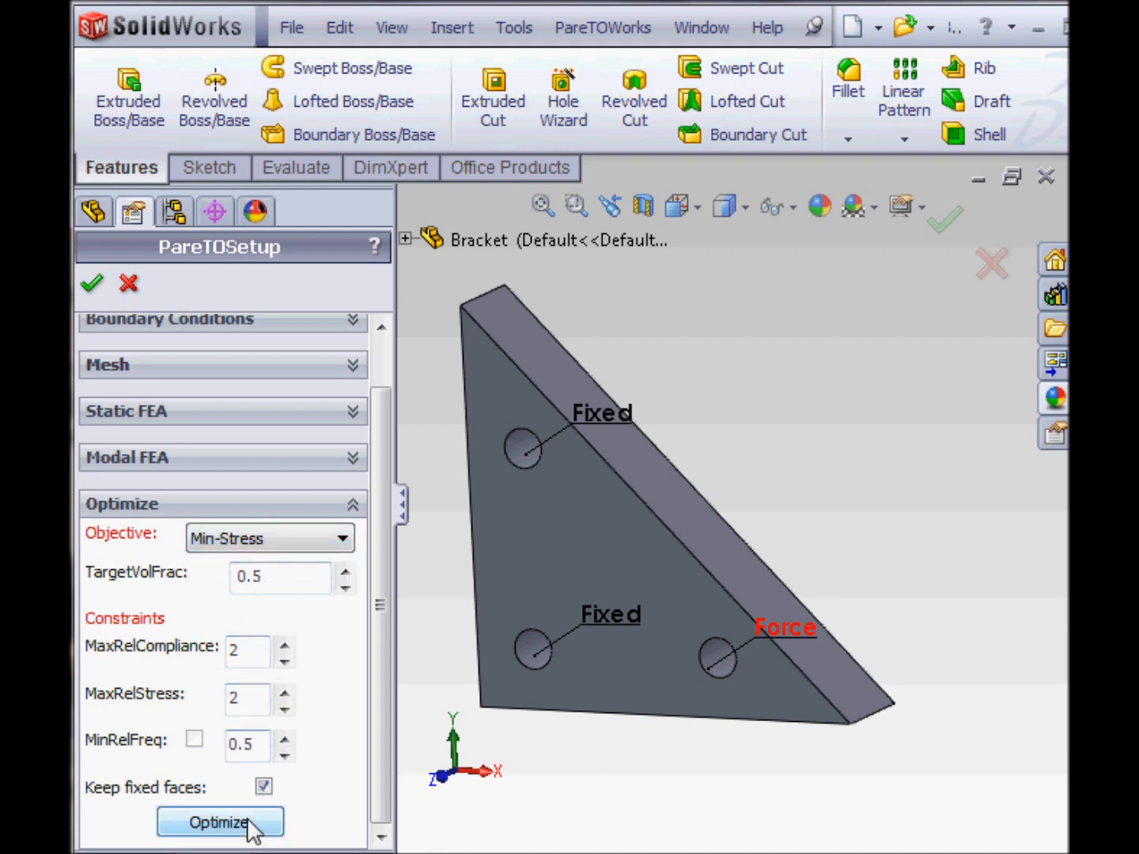
pyautogui.click(219, 823)
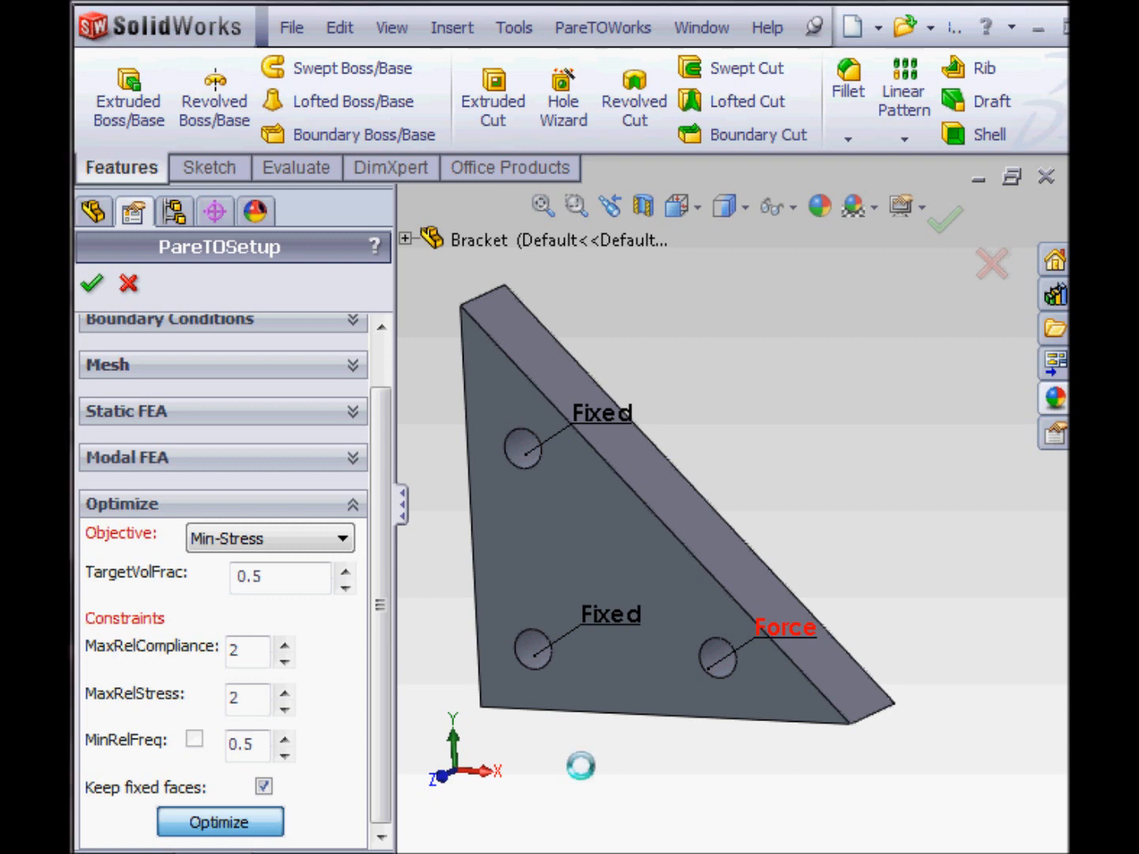
# - Dismiss the completion message and view the imported Min-Stress bracket mesh
pyautogui.click(219, 821)
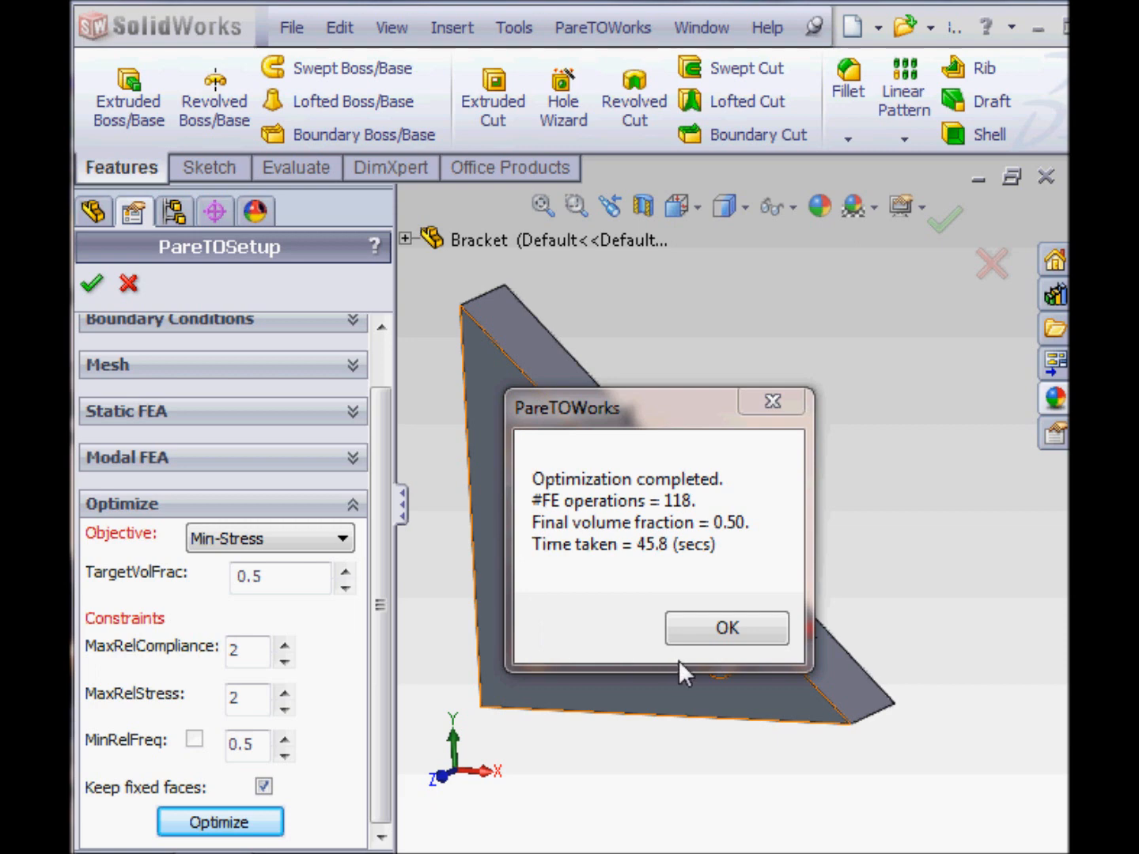
pyautogui.moveTo(647, 568)
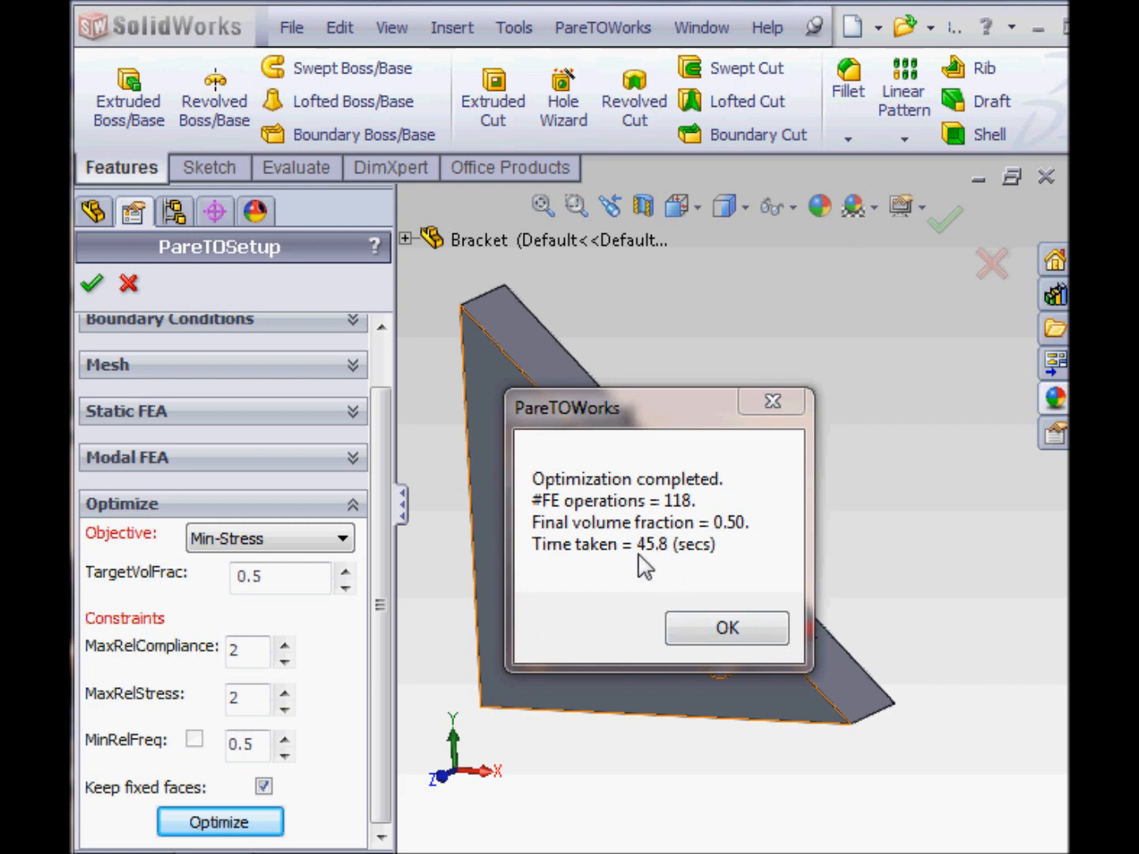
pyautogui.click(725, 627)
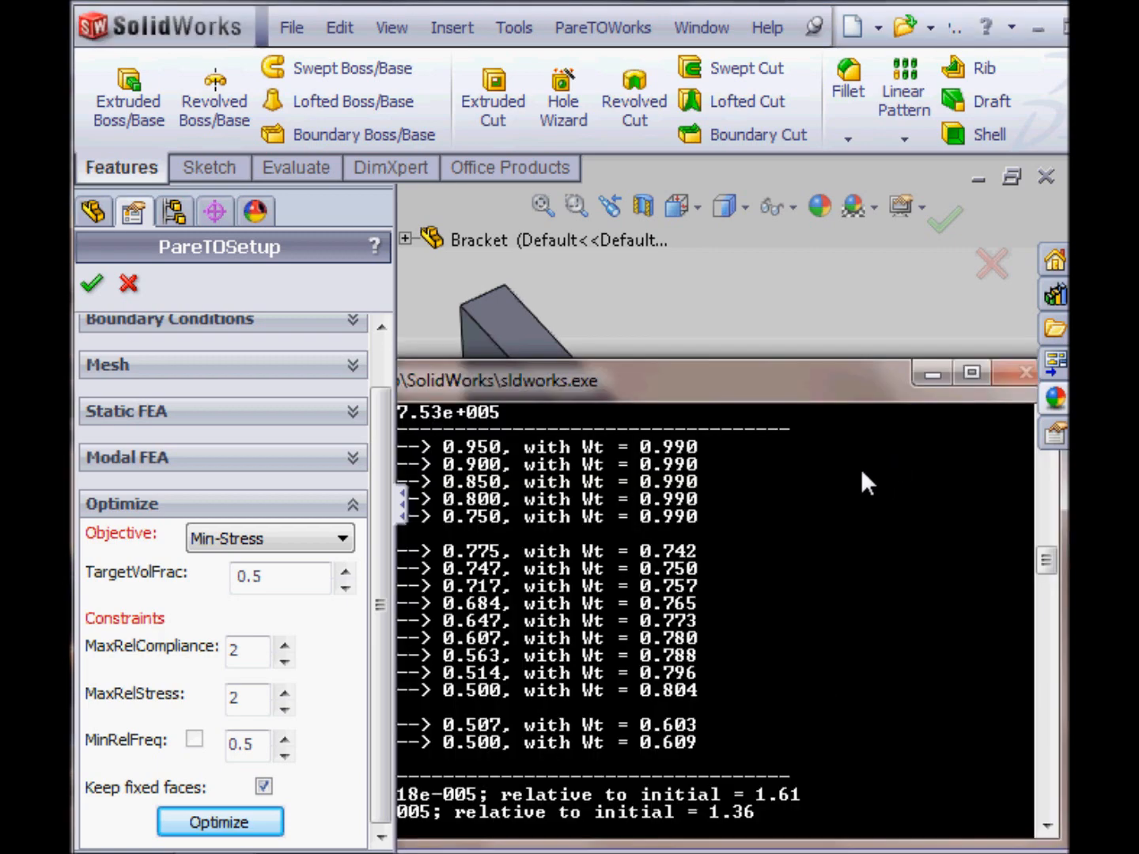
pyautogui.moveTo(757, 324)
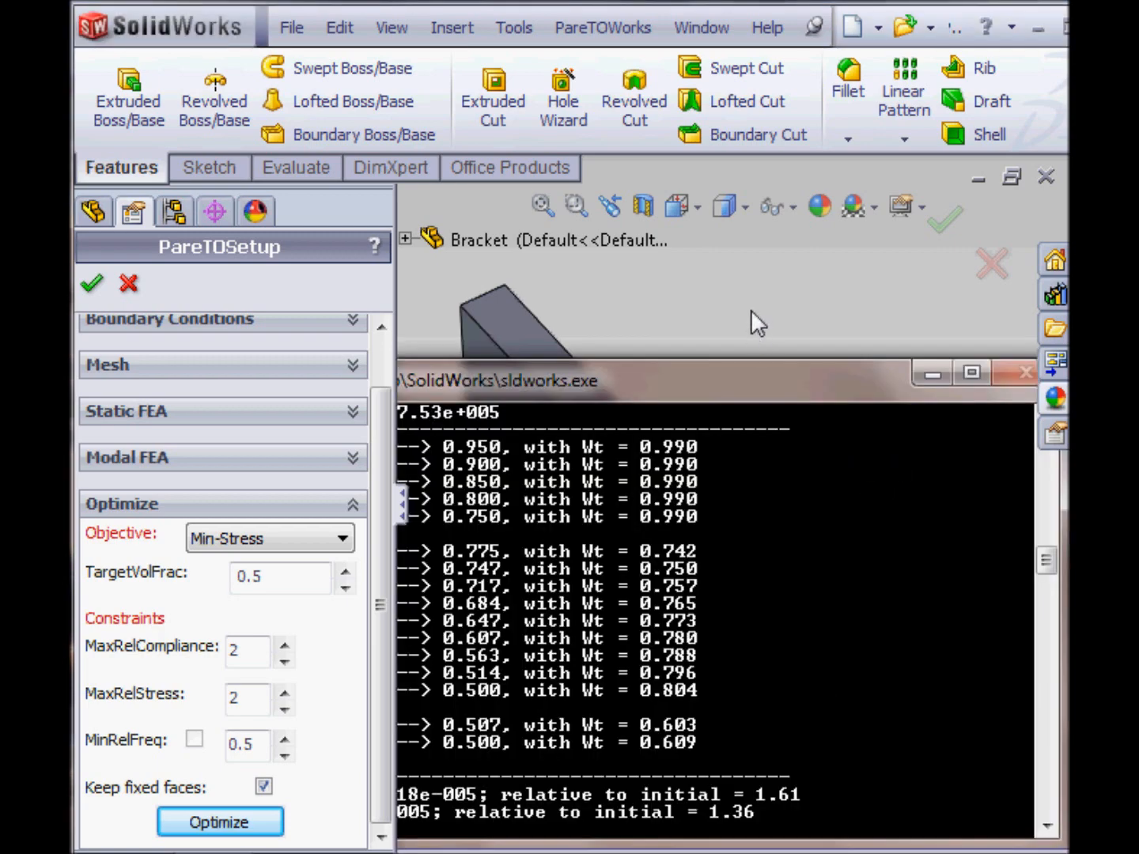
pyautogui.click(219, 821)
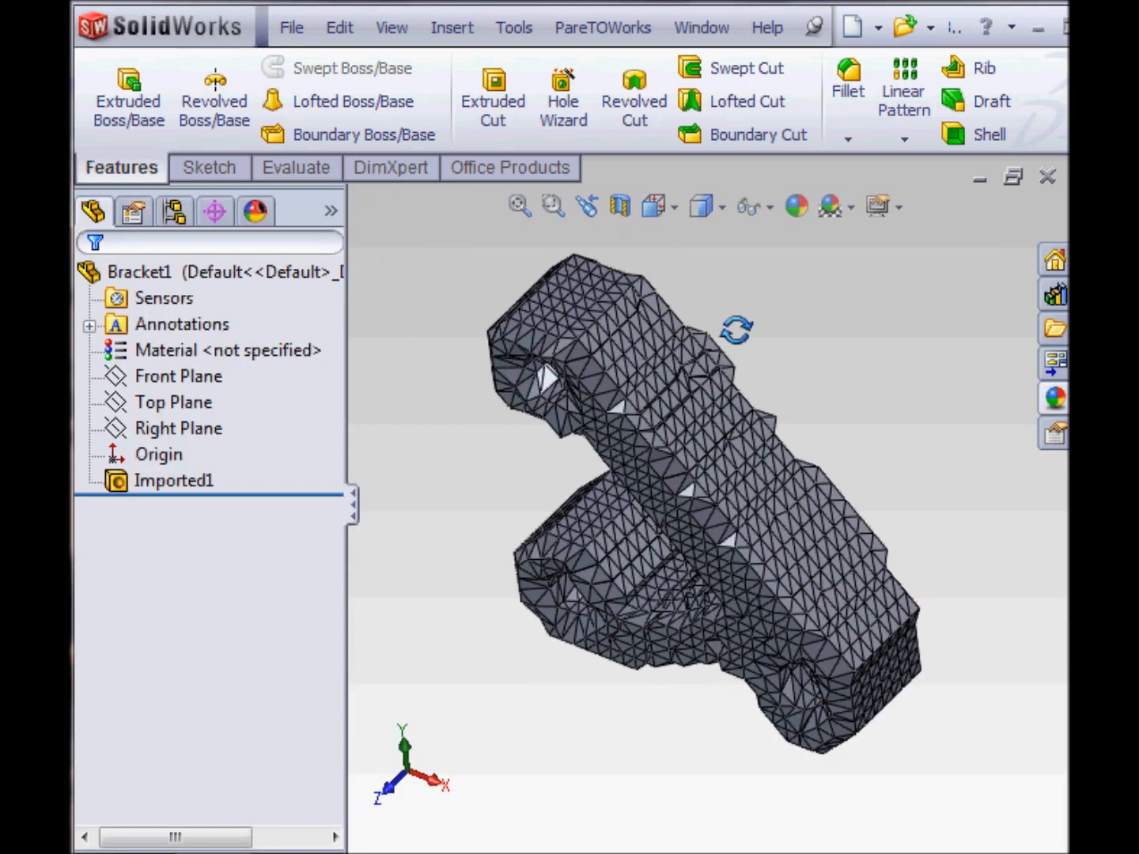